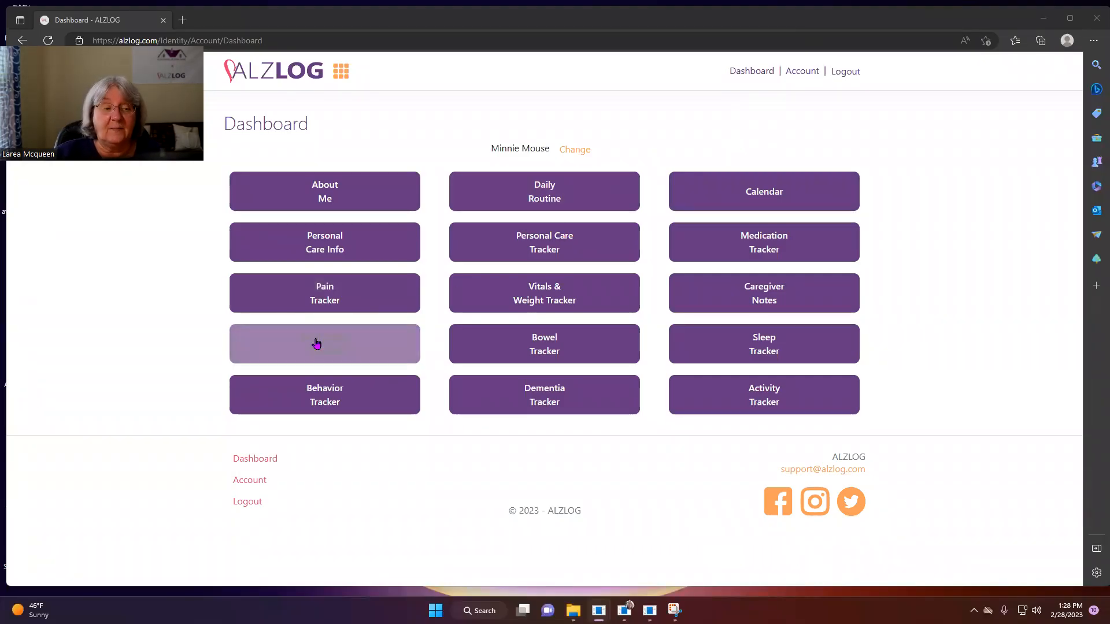
Open the Meal Intake Tracker from the ALZLOG Dashboard.
left_click(325, 343)
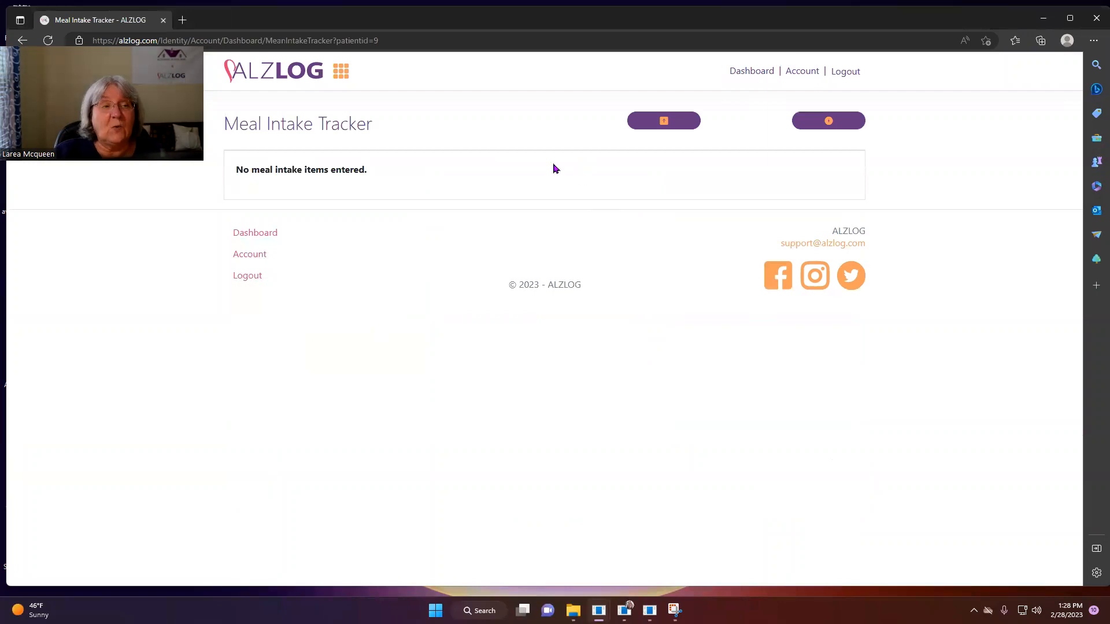
mouse_move(705, 181)
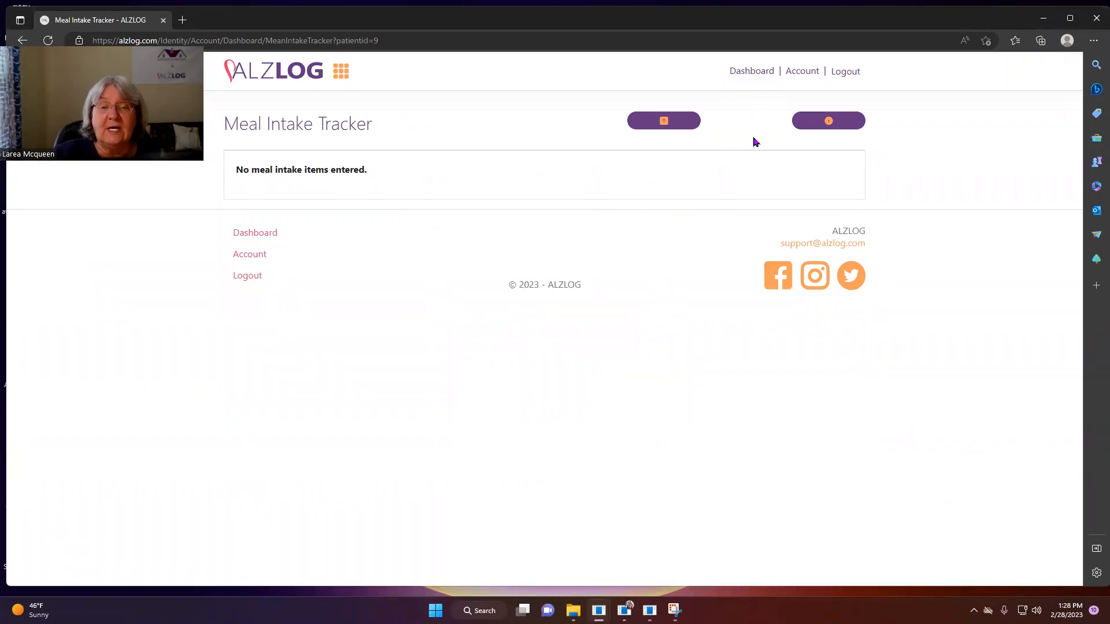
Start a new 2/28/2023 meal entry and enter oatmeal as the breakfast food.
left_click(829, 121)
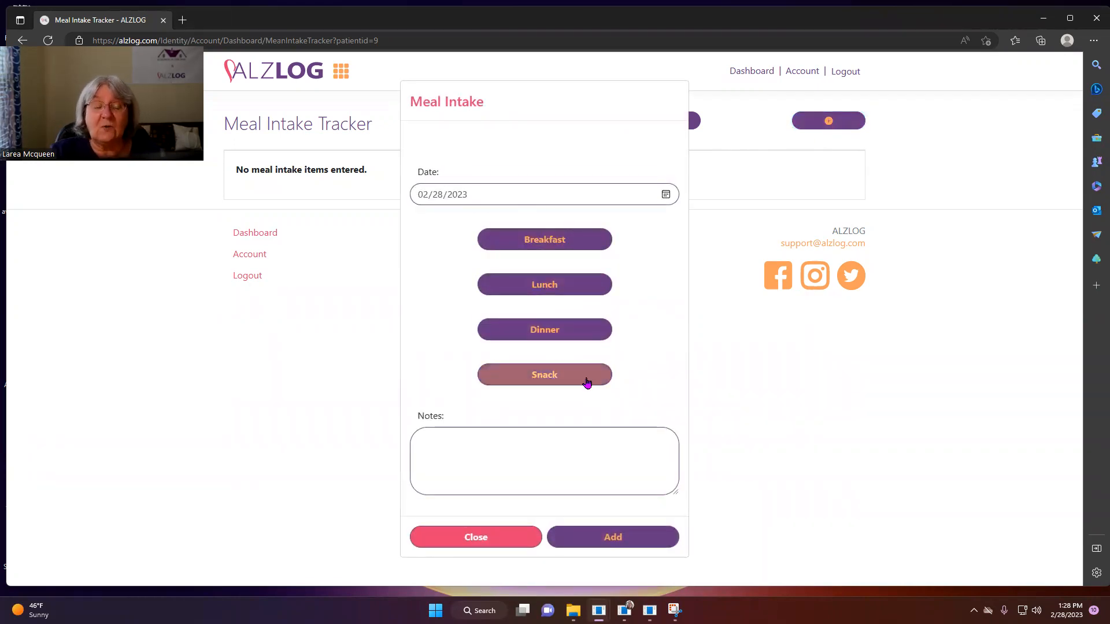
left_click(545, 239)
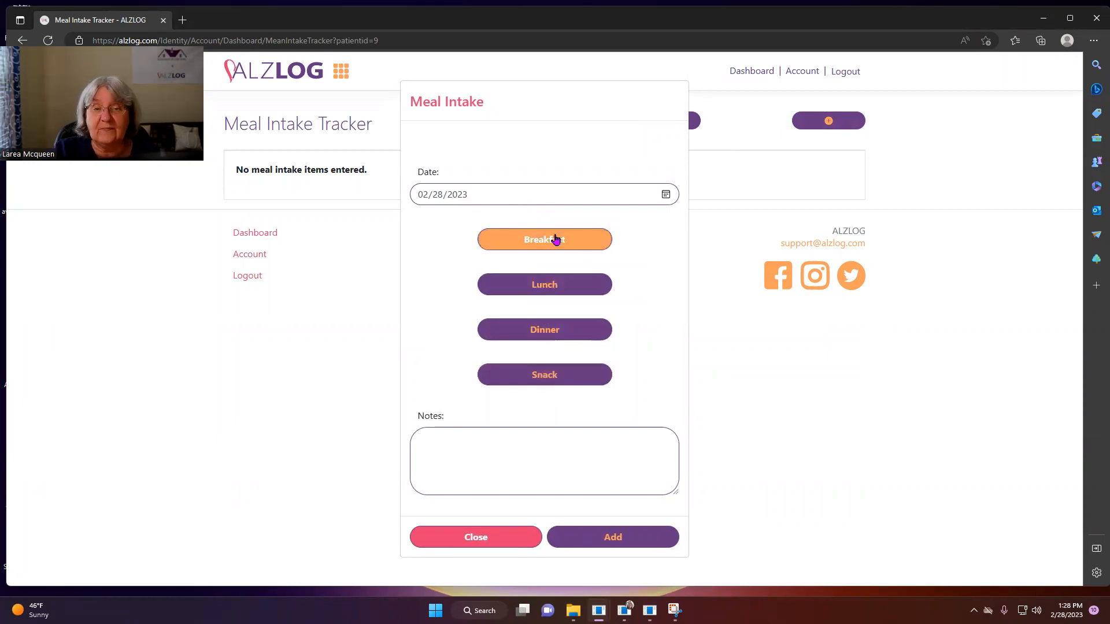
left_click(545, 239)
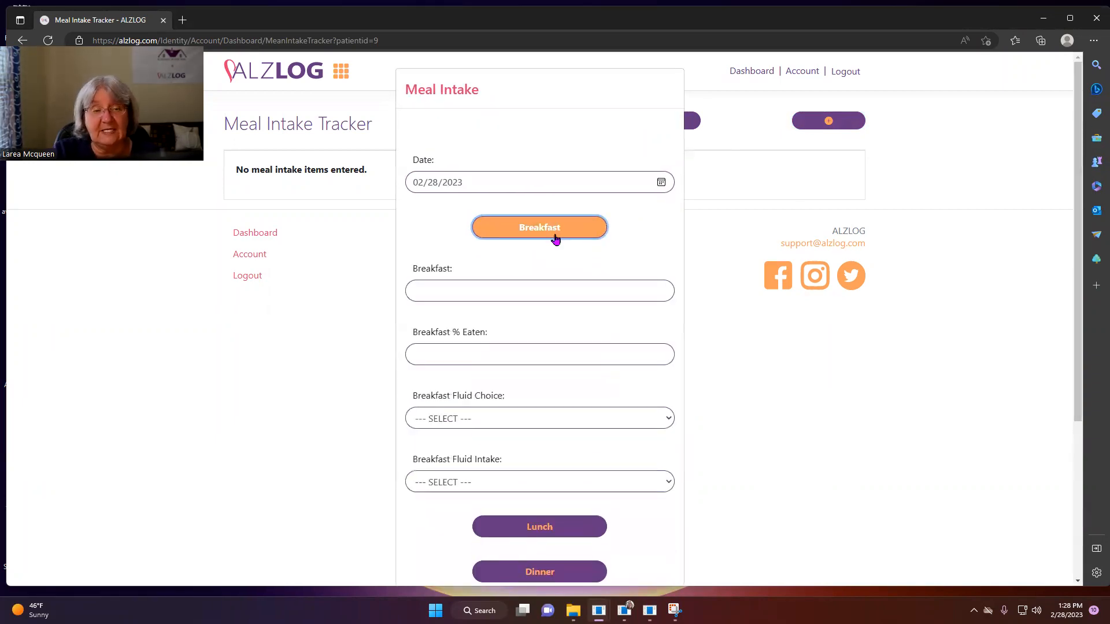
left_click(539, 290)
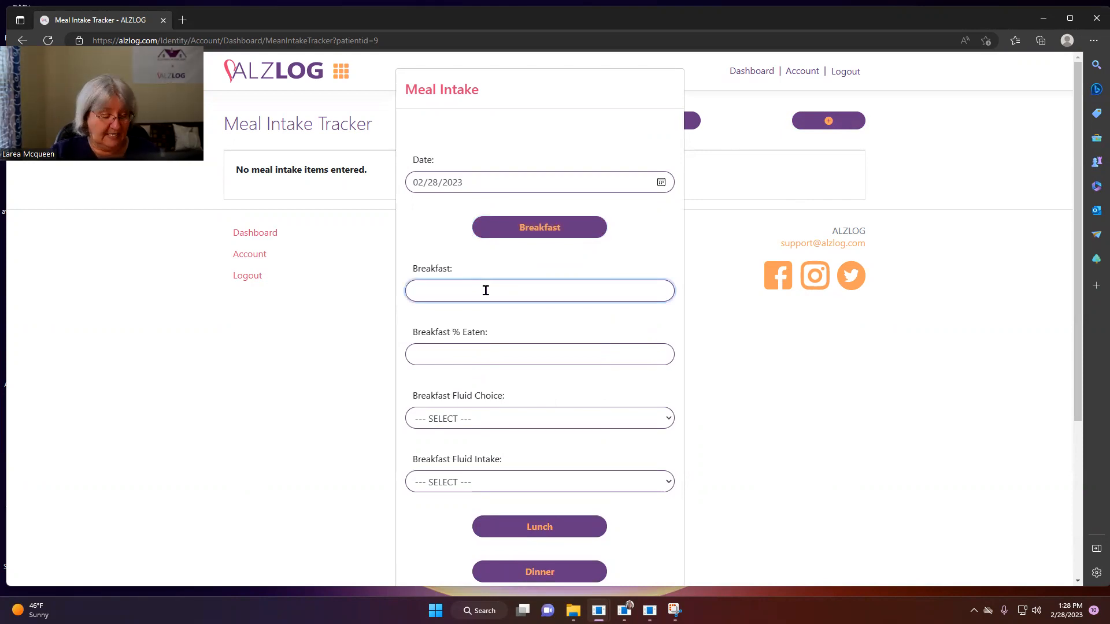
type("oatmela")
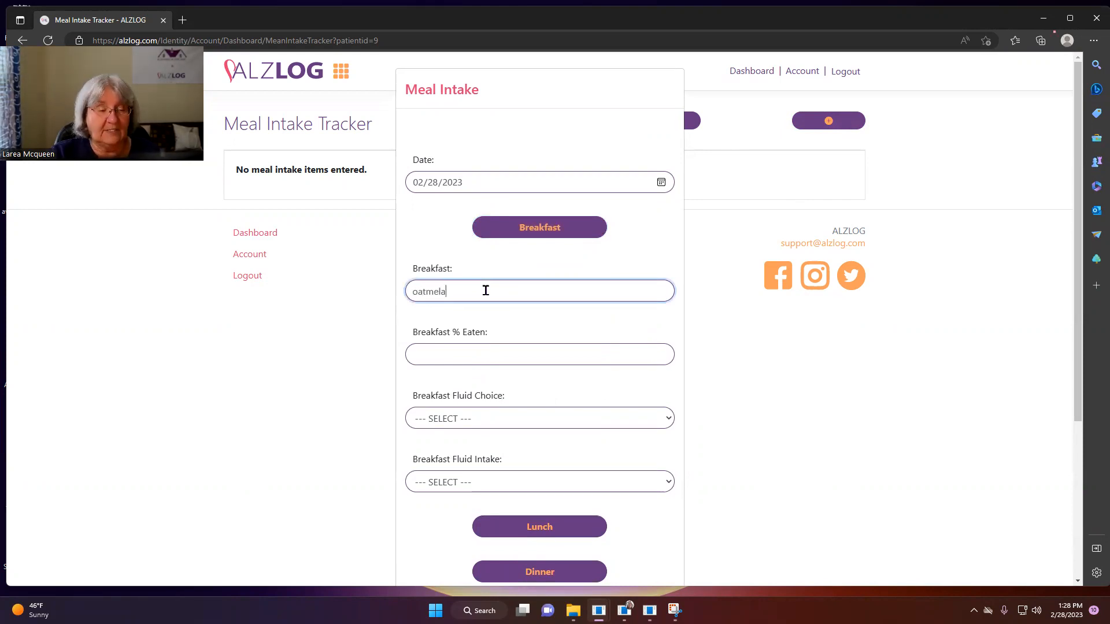
type("oatmeal")
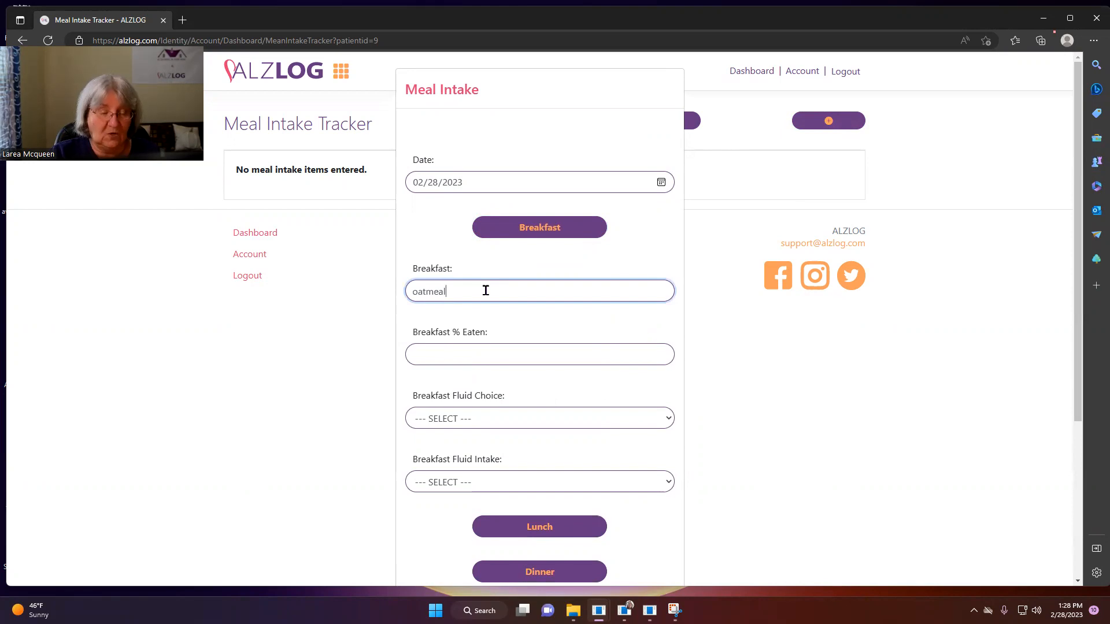
Record breakfast as 50% eaten with Milk, 1 - 8oz, and add the entry.
left_click(540, 354)
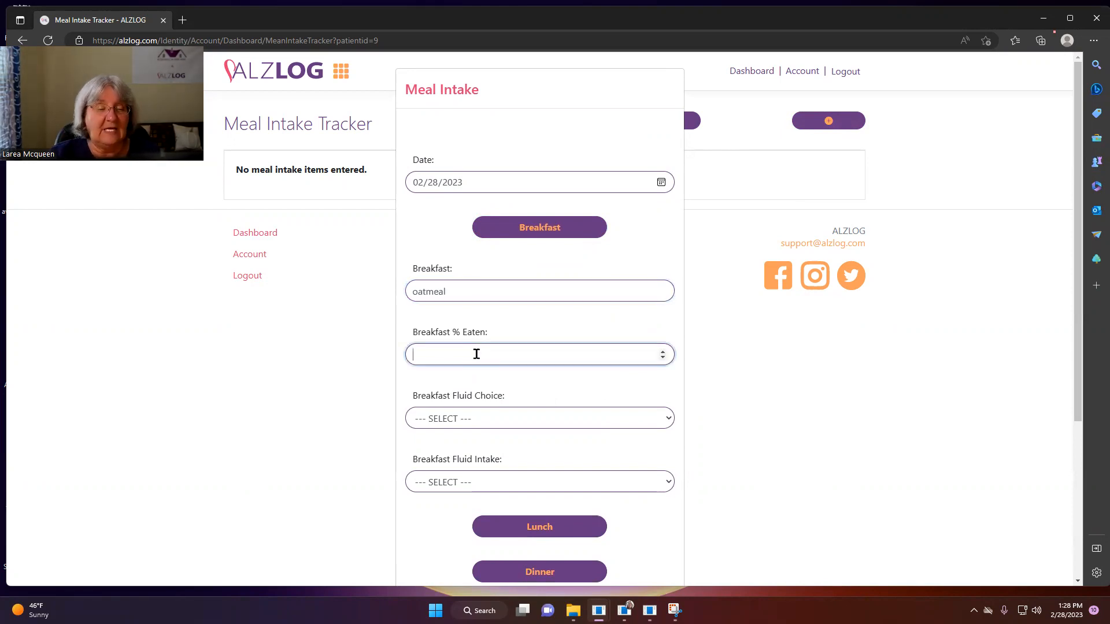
type("50")
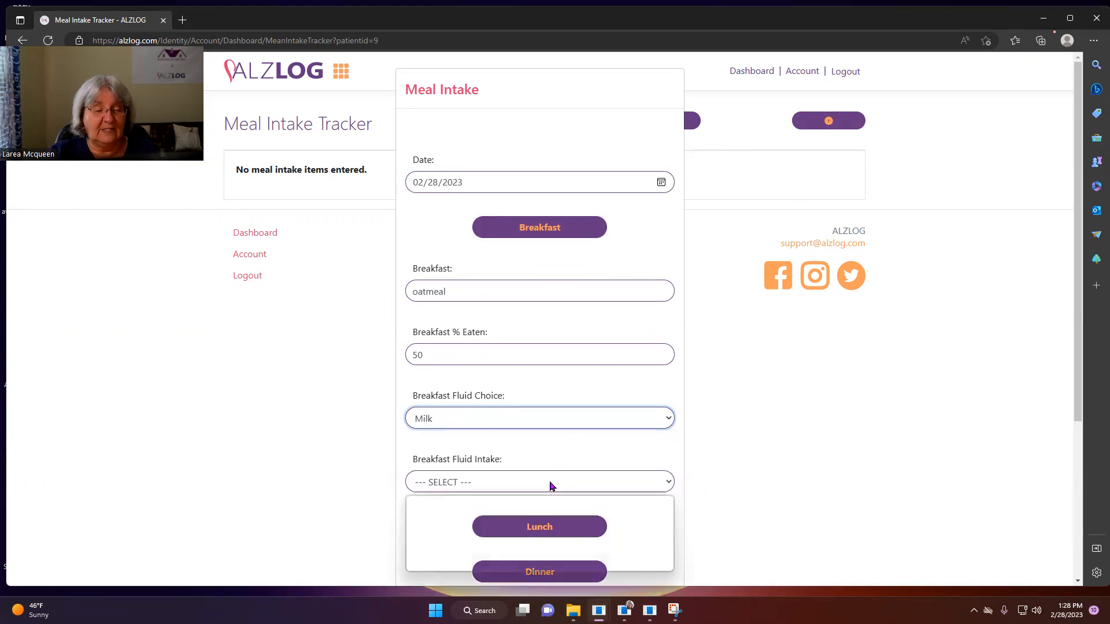
left_click(550, 482)
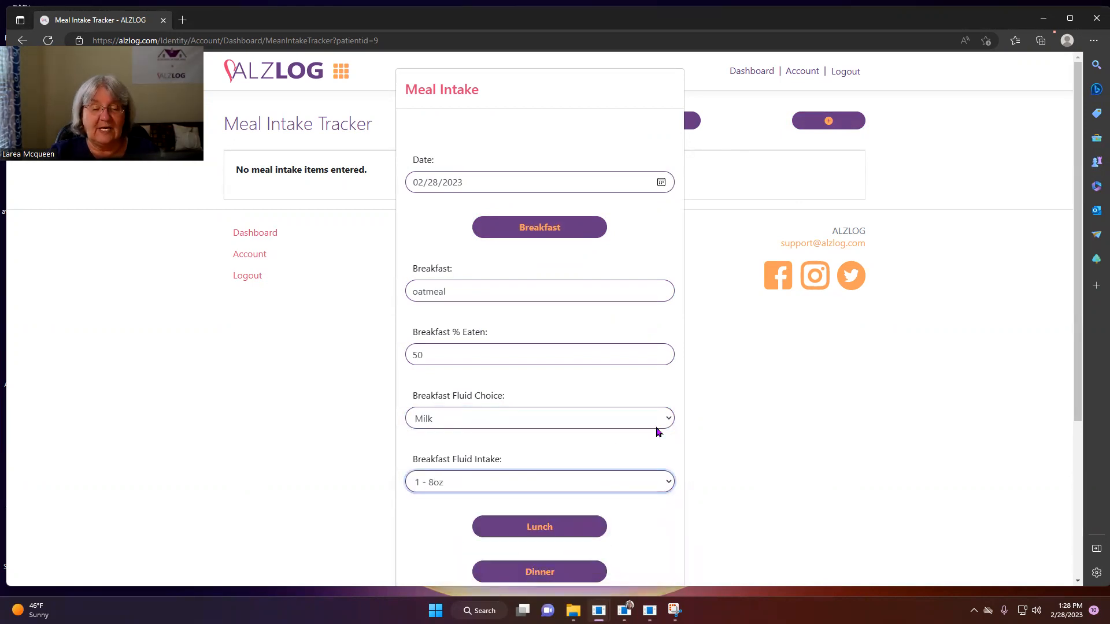
scroll("down", 3)
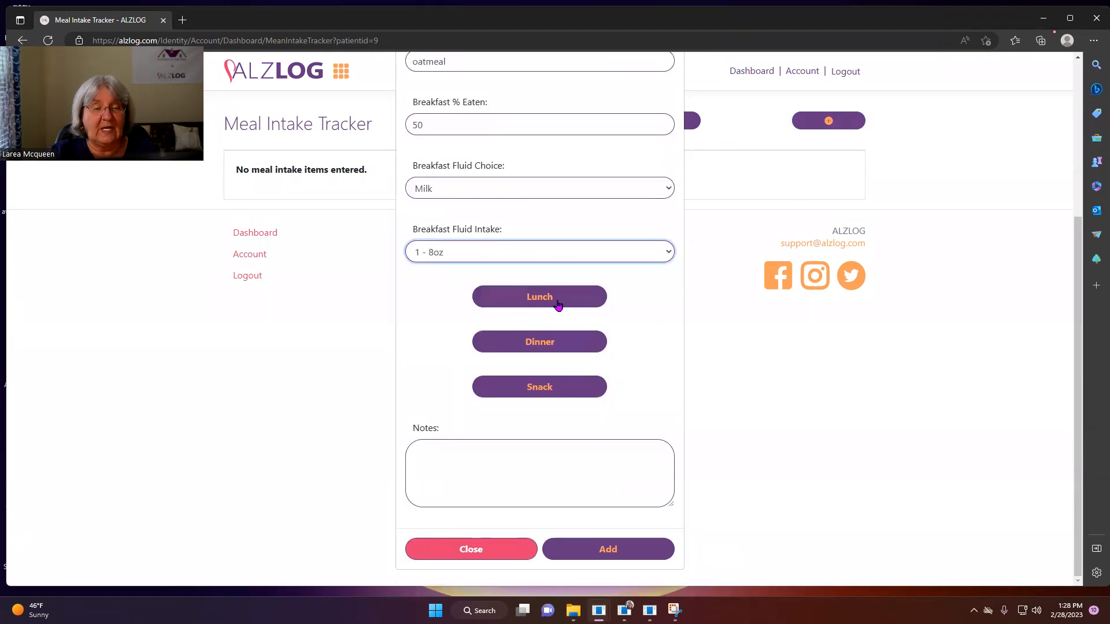
left_click(607, 549)
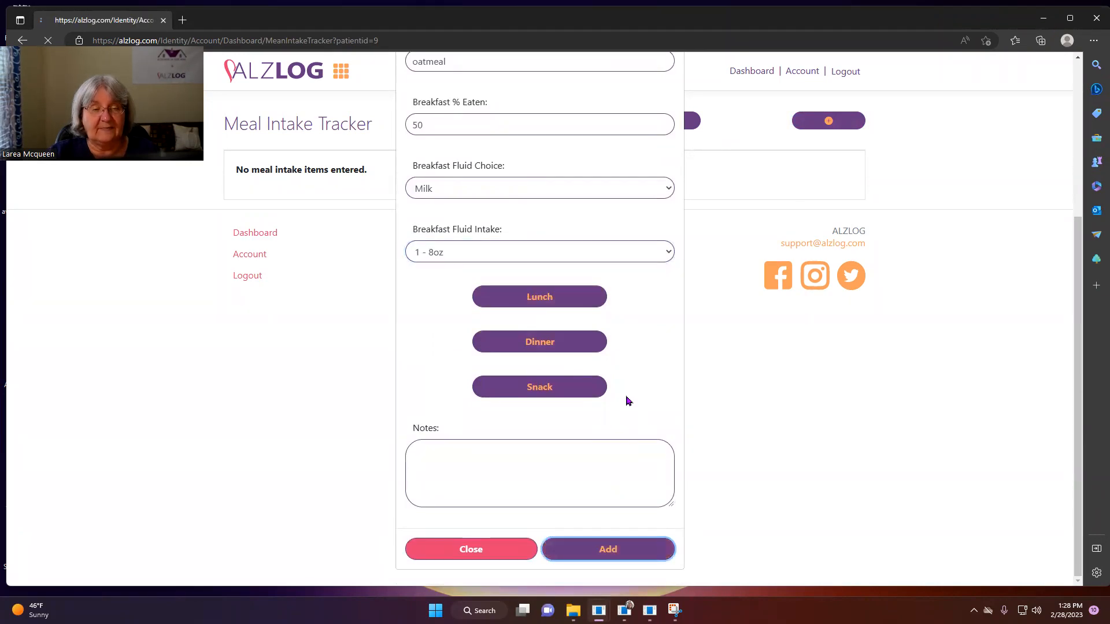
Edit the 2/28/2023 entry's lunch: Tomato soup & cheese toasties, 100% eaten, Soda, 1 - 8oz.
left_click(608, 549)
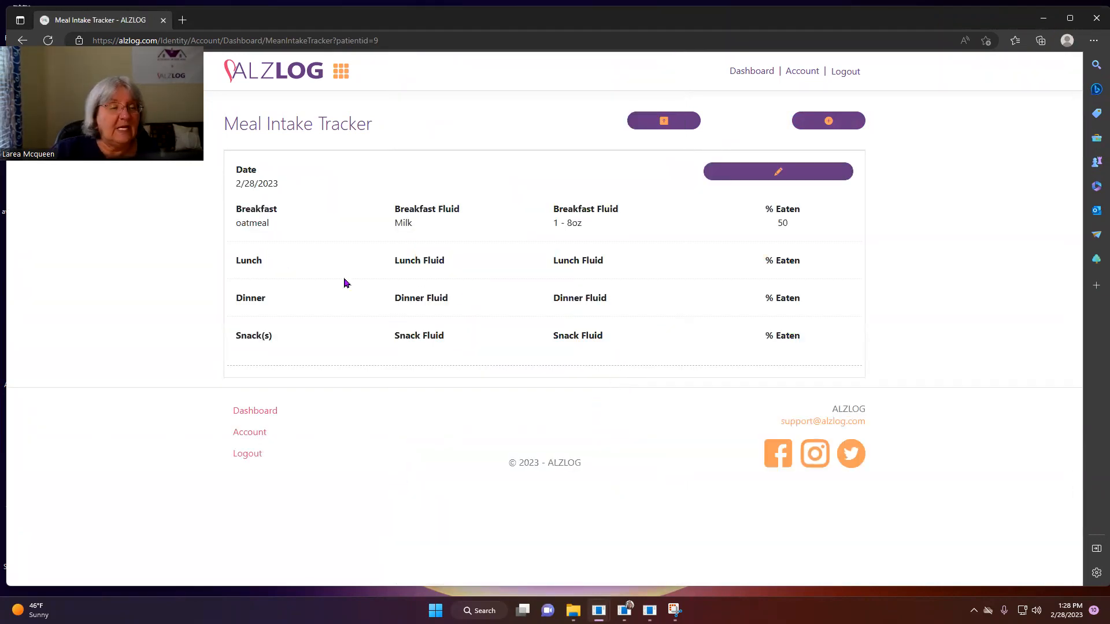
mouse_move(789, 169)
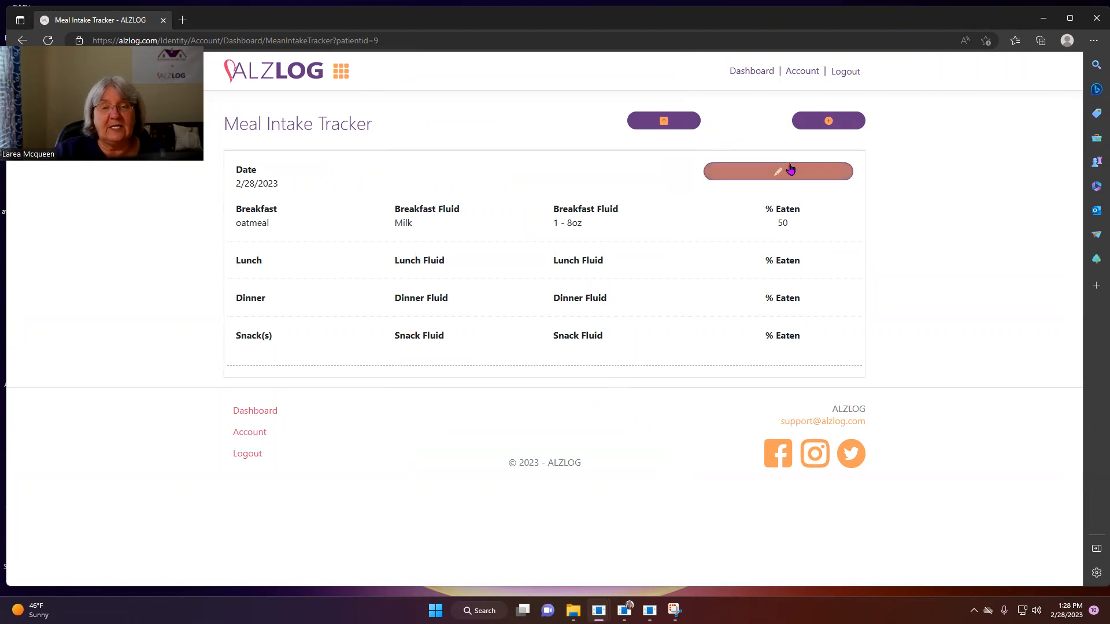
left_click(778, 171)
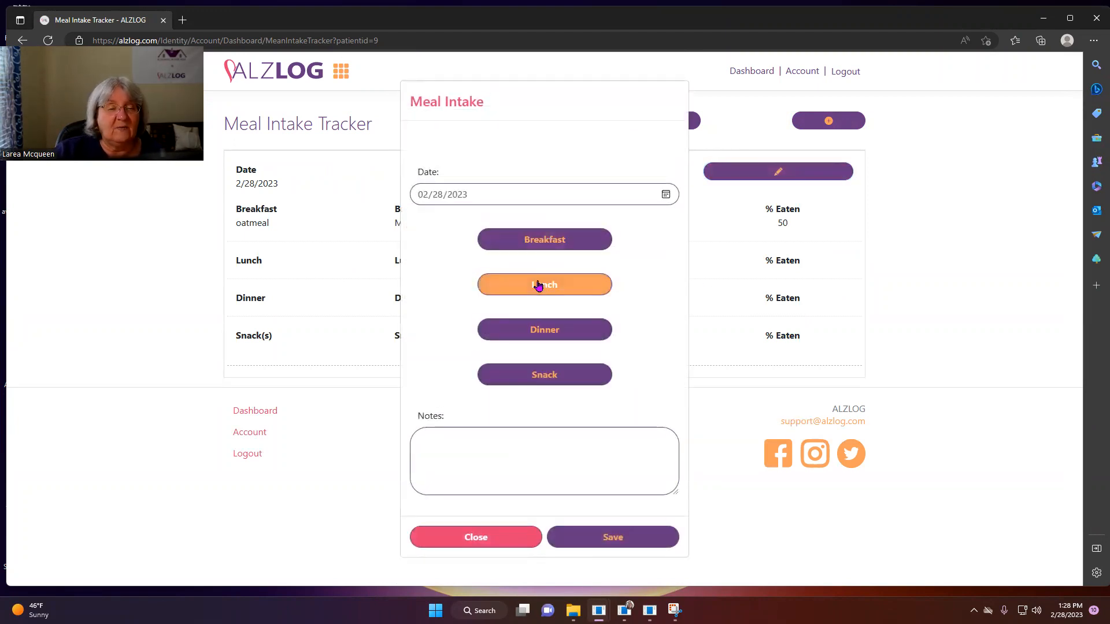
left_click(545, 284)
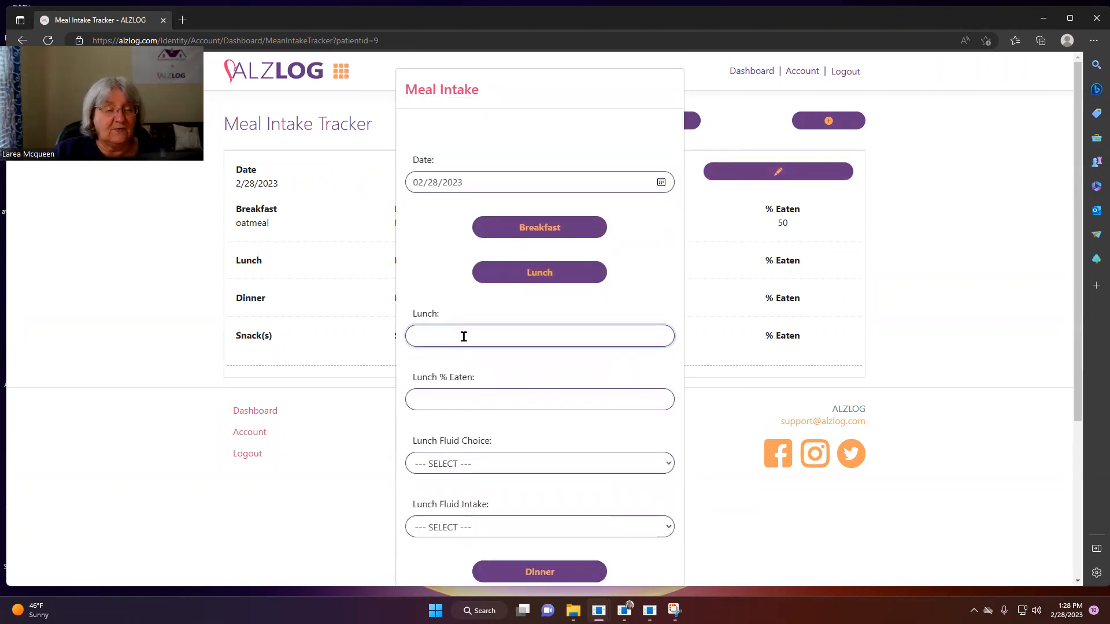
type("Tomato soup & cheese toasti")
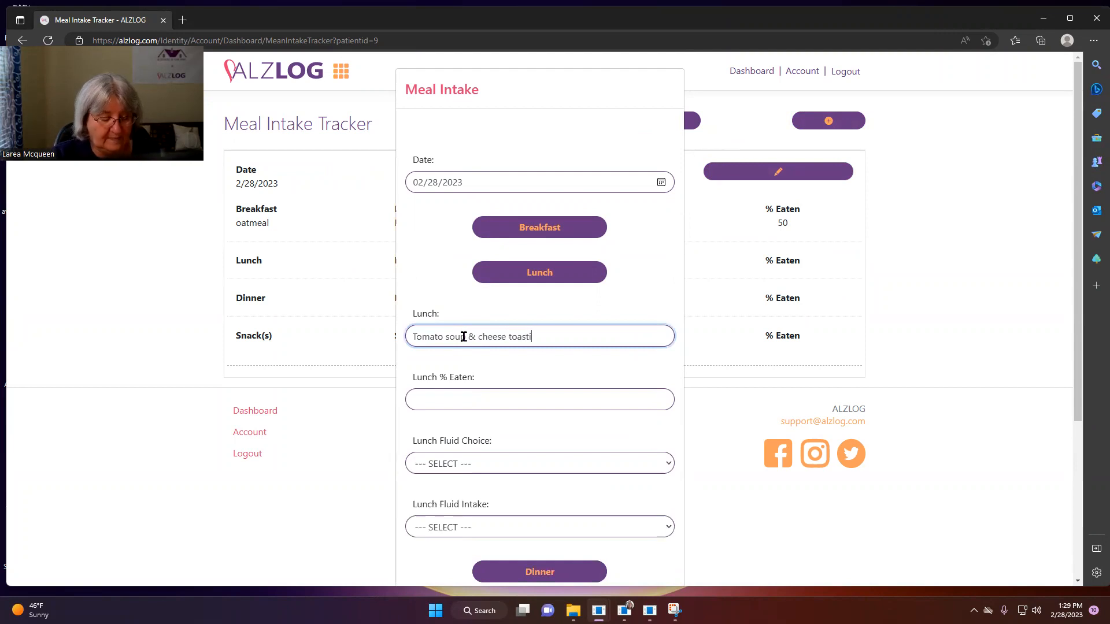
left_click(540, 400)
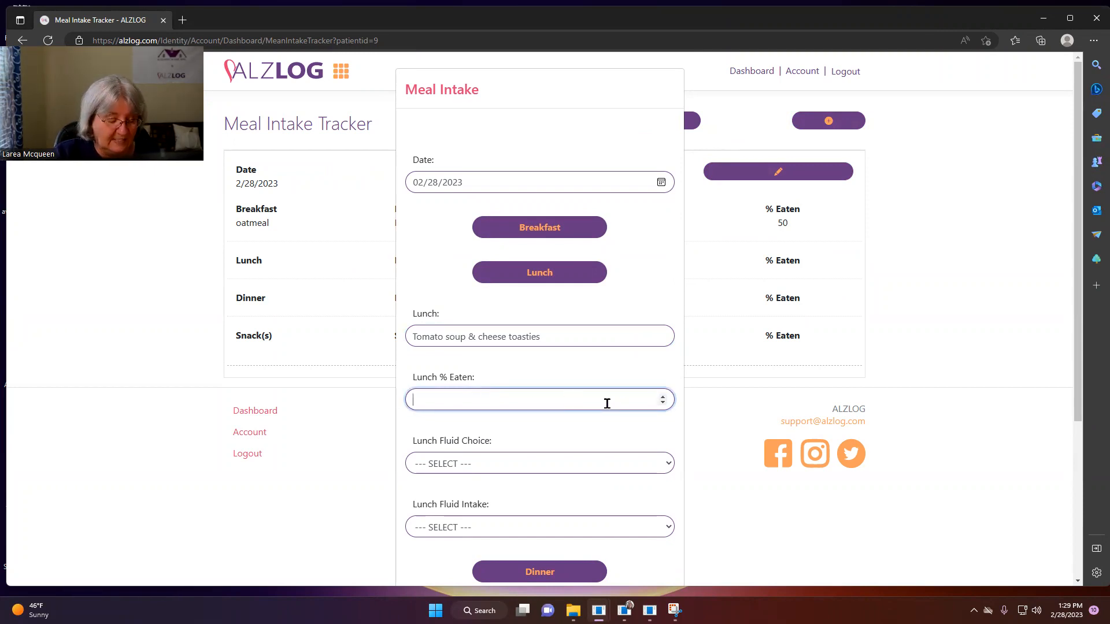
type("100")
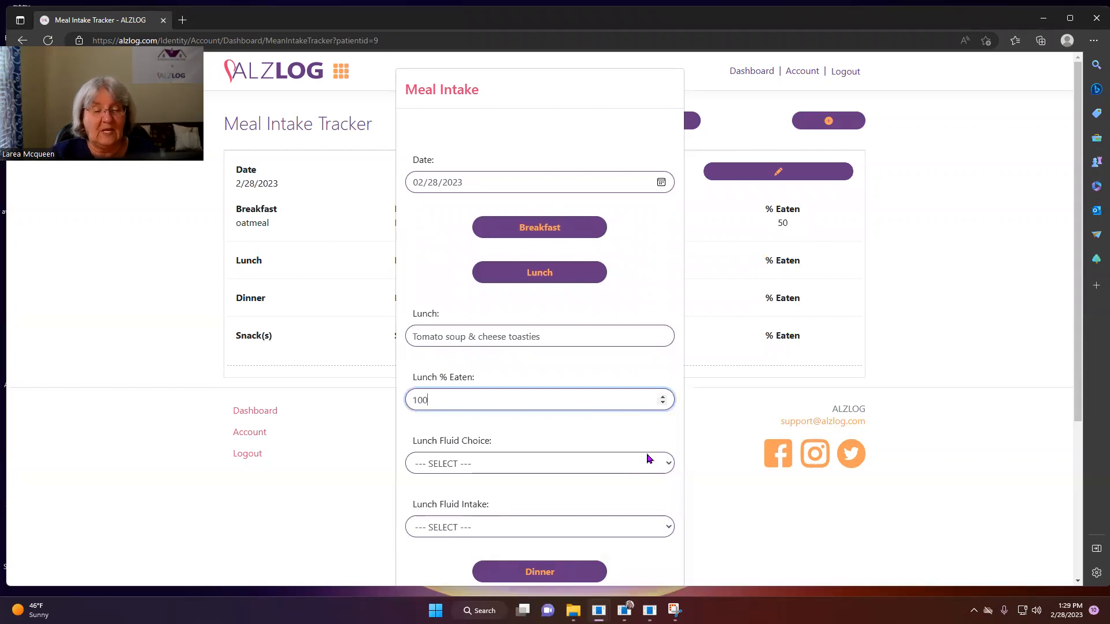
left_click(540, 463)
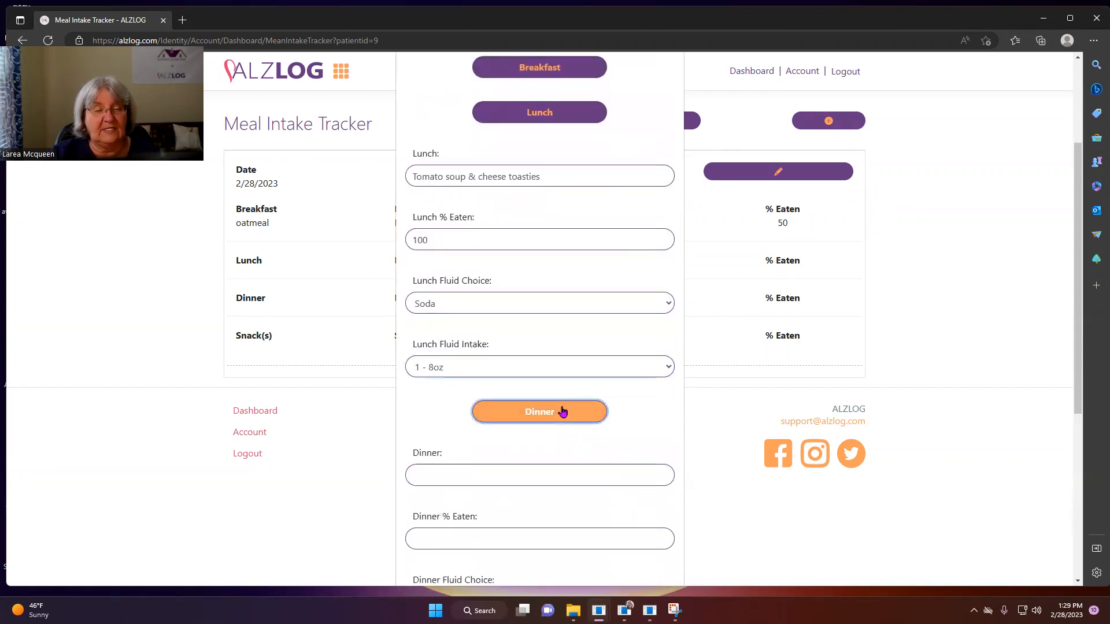
Enter 'Meatloaf & mashed potatoes & greenbeans' as the dinner food.
left_click(540, 475)
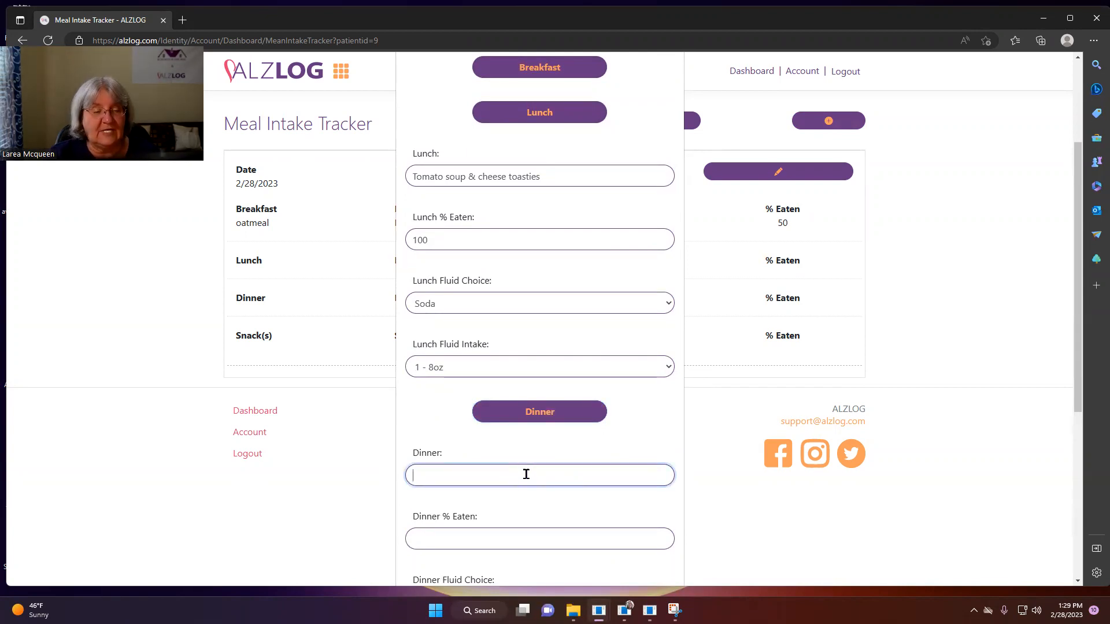
scroll("down", 3)
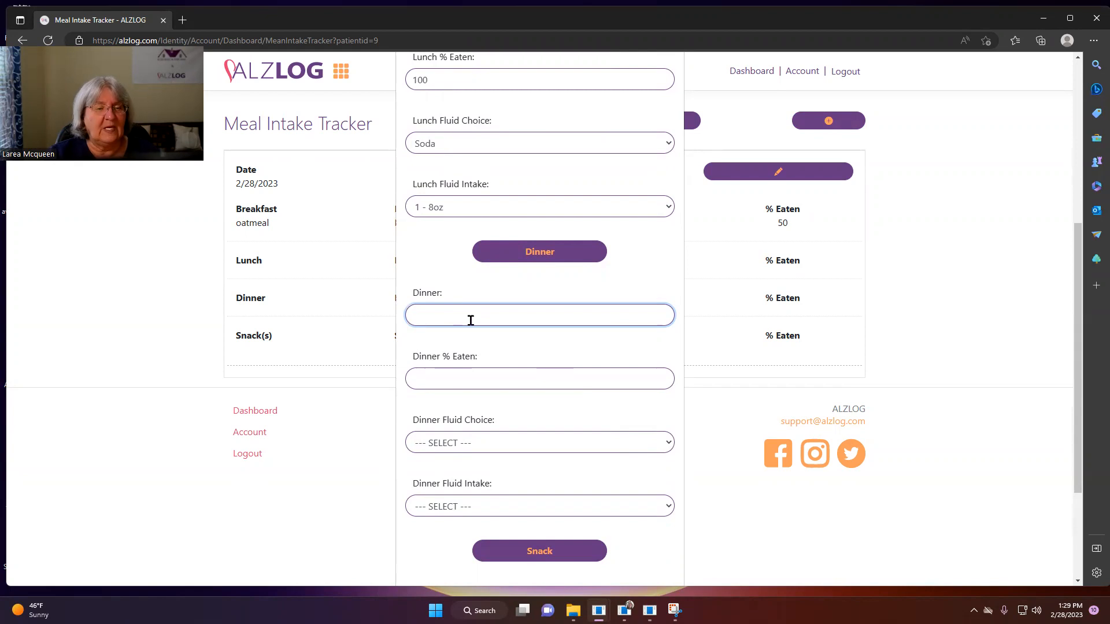
type("Meat")
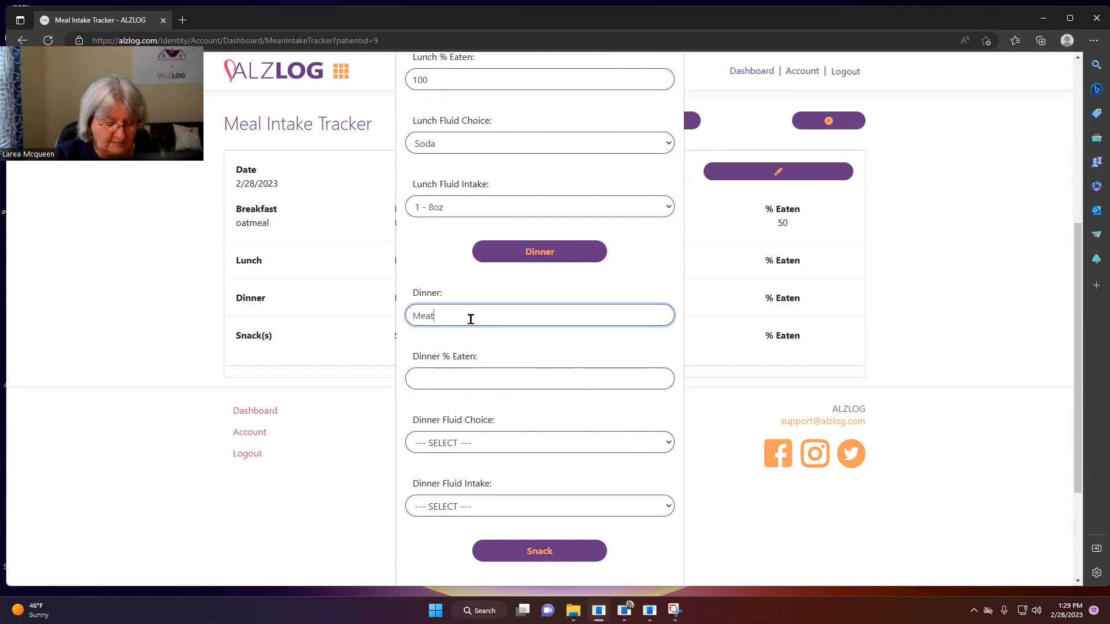
type("loaf & mashed pota")
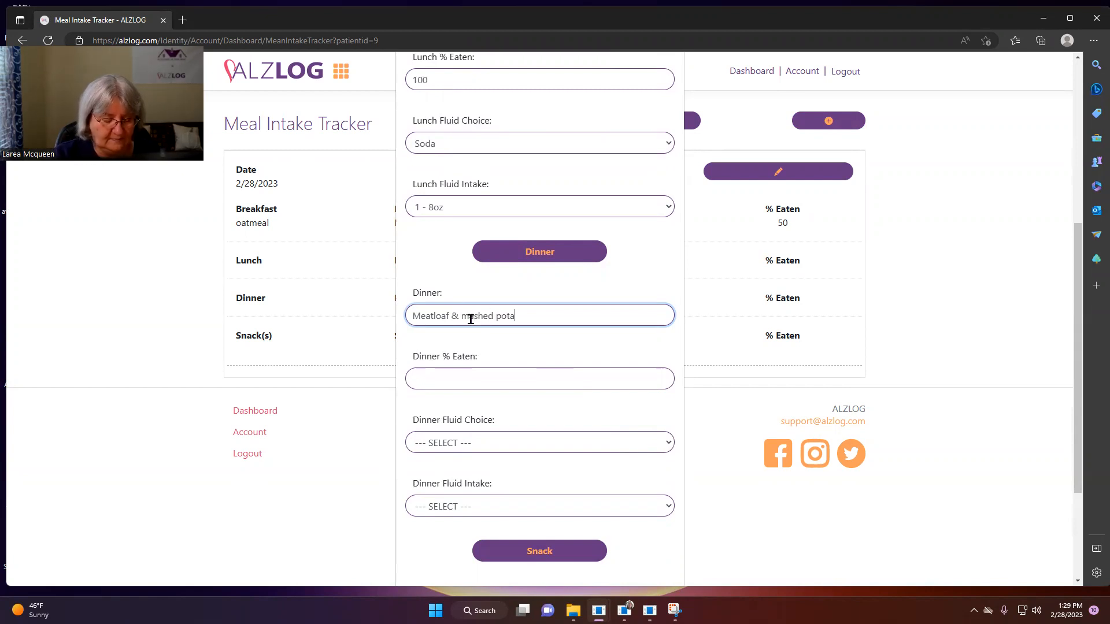
type("toes")
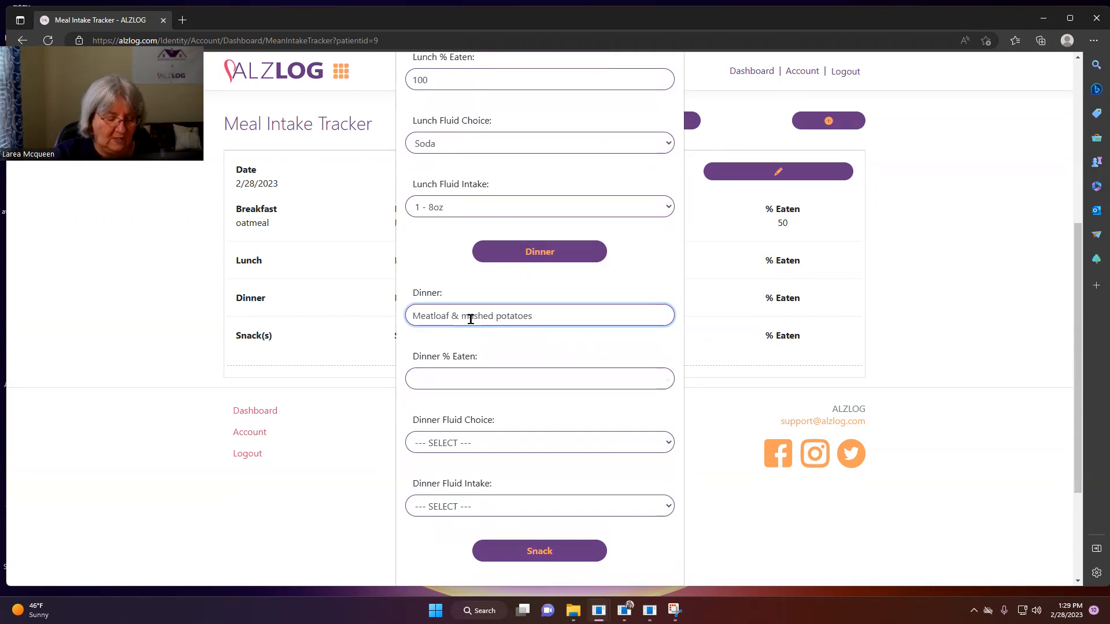
type("& green")
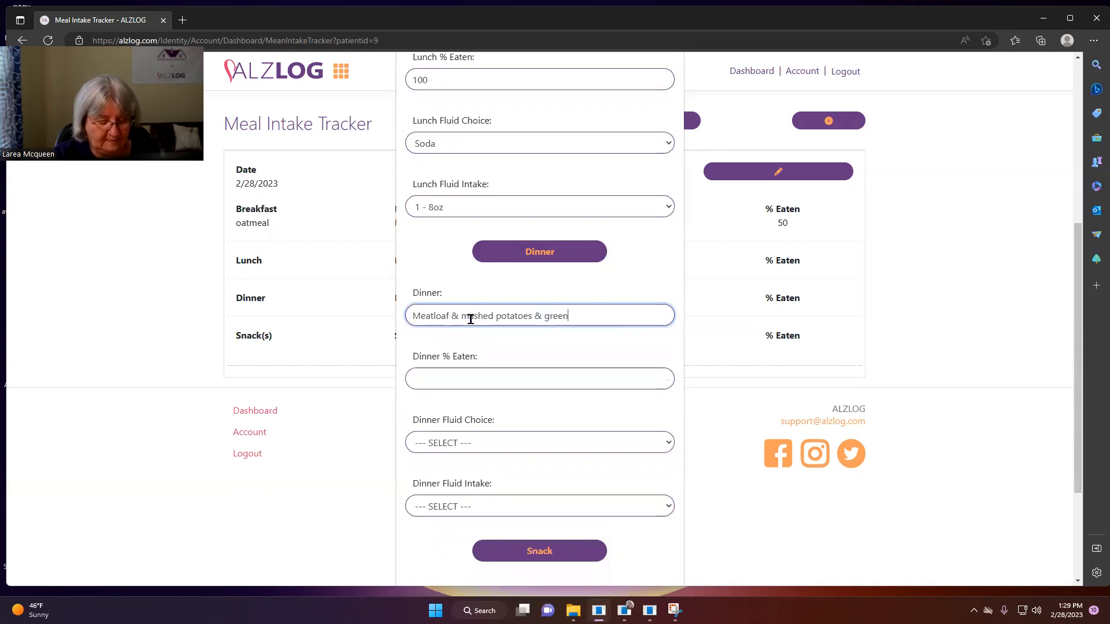
type("beans")
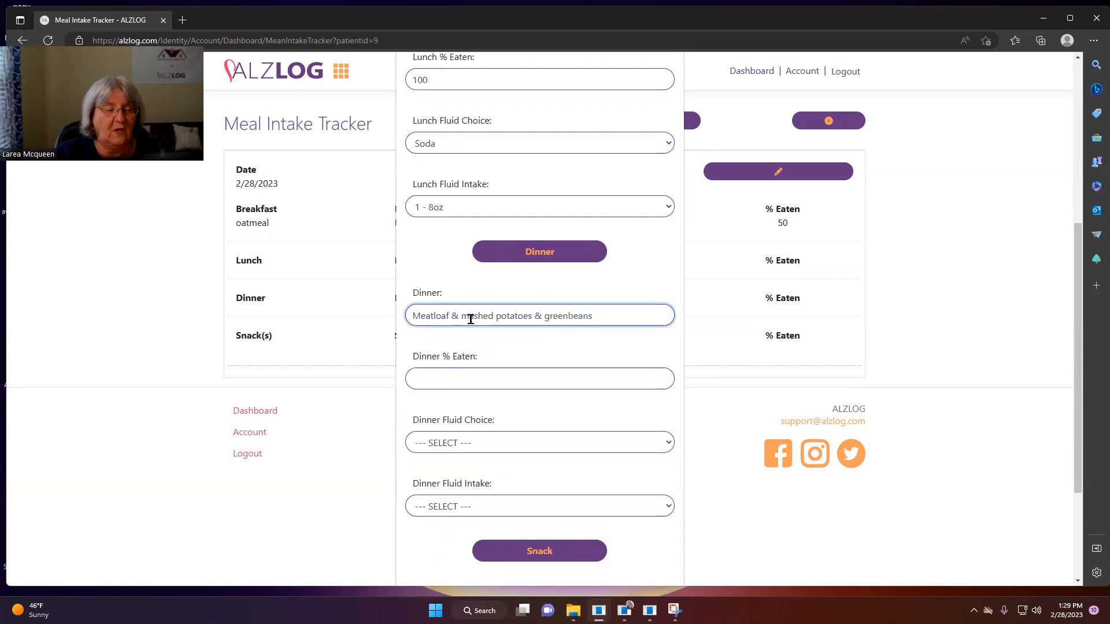
Record dinner as 50% eaten with Milk at 1 - 8oz.
left_click(540, 379)
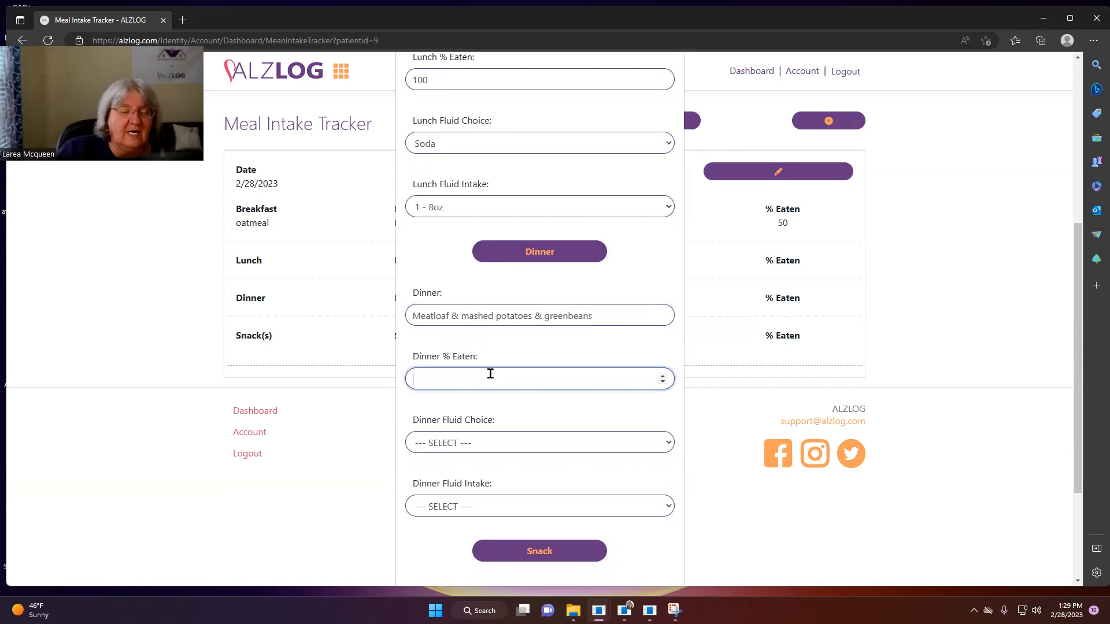
type("50")
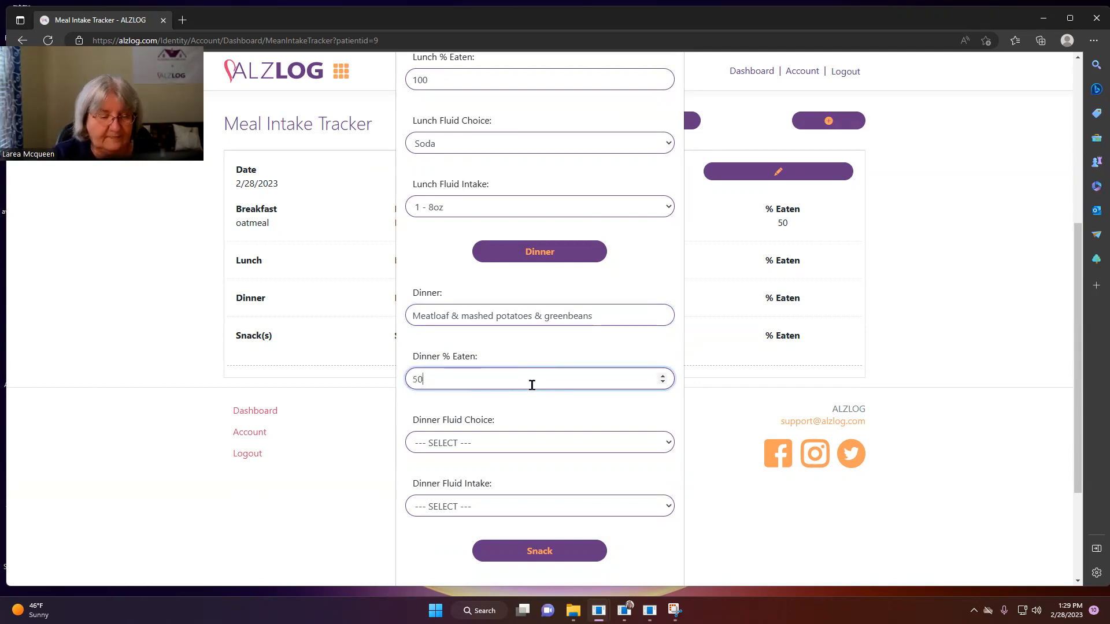
left_click(540, 443)
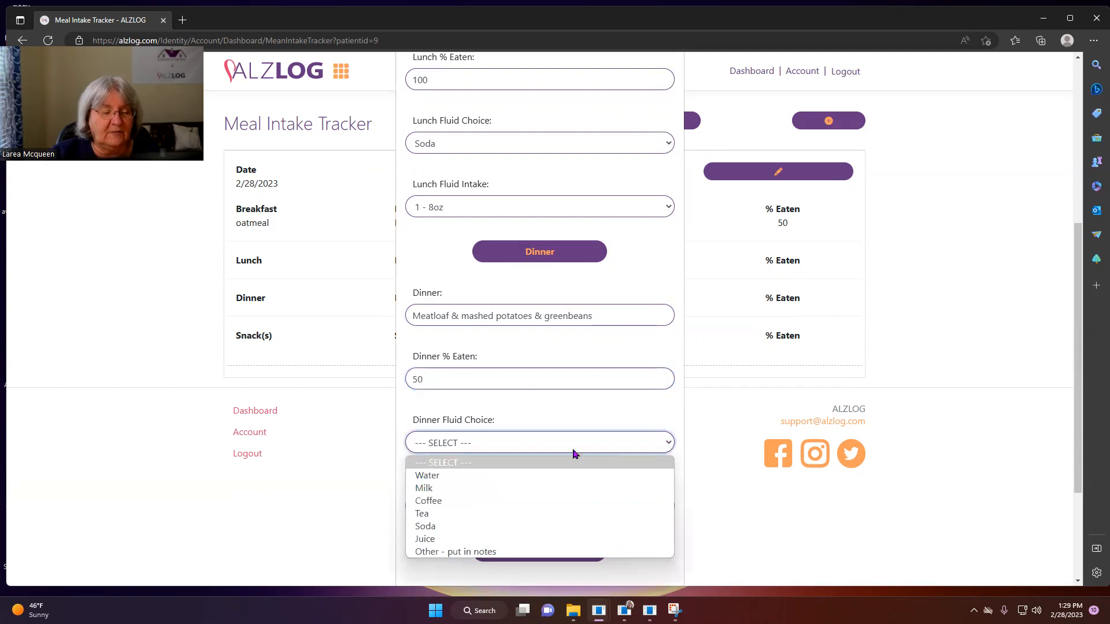
left_click(424, 488)
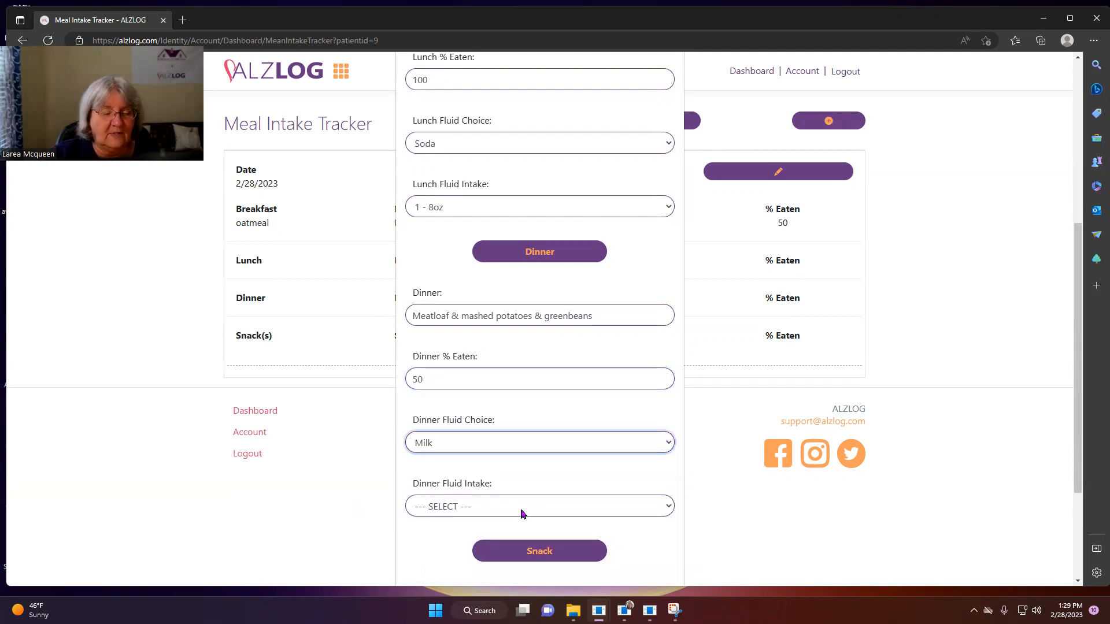
left_click(540, 506)
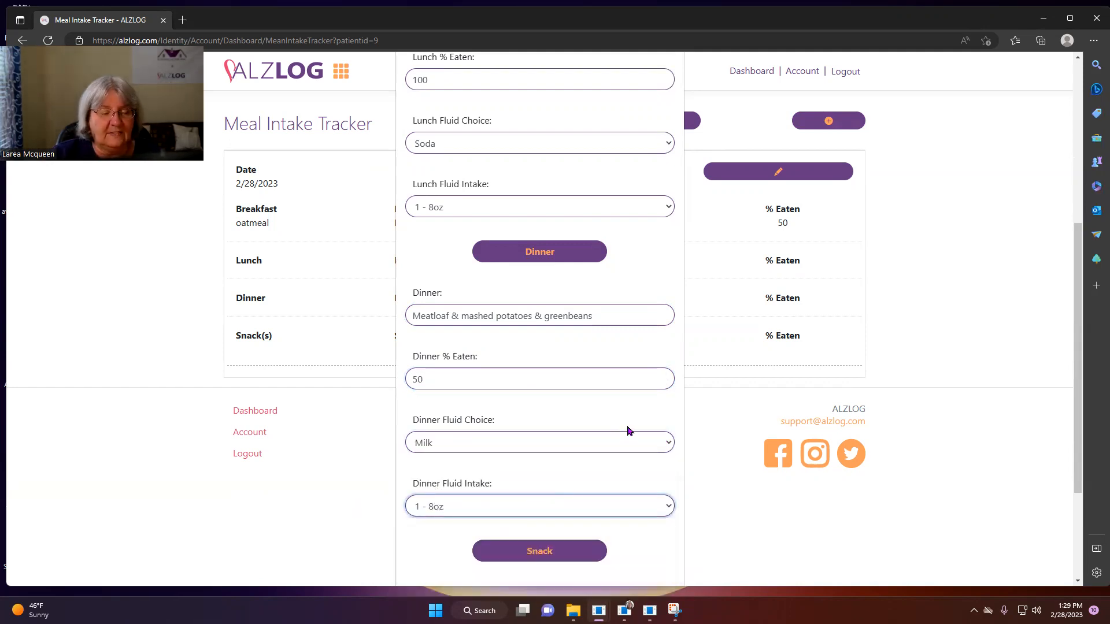
Add the note 'spit green beans out' and save the meal intake record.
scroll("down", 3)
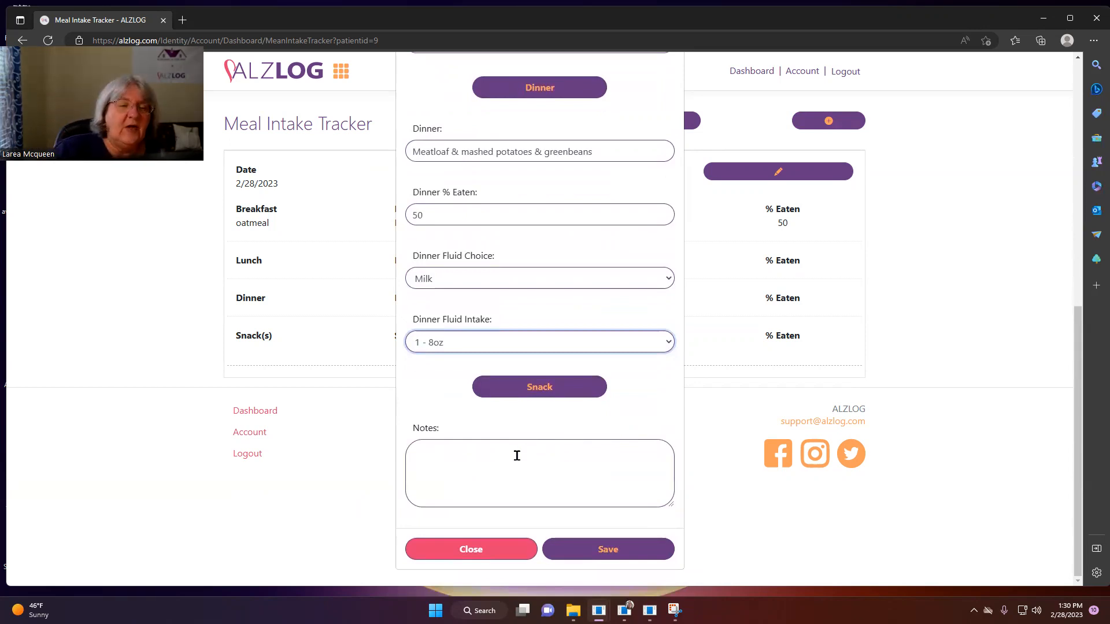
mouse_move(562, 253)
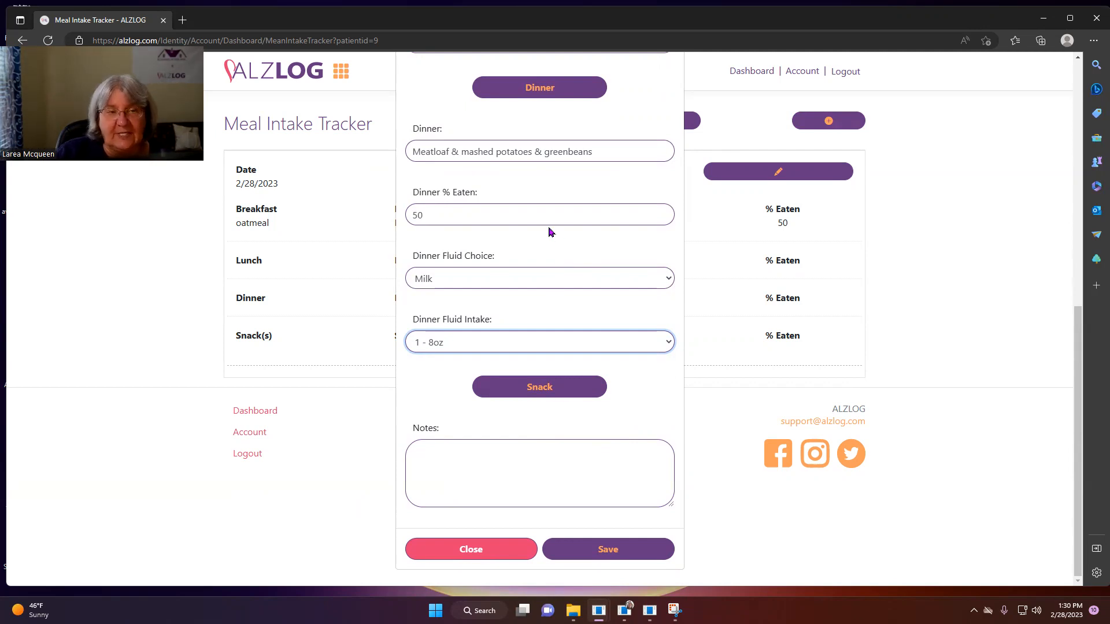
mouse_move(558, 175)
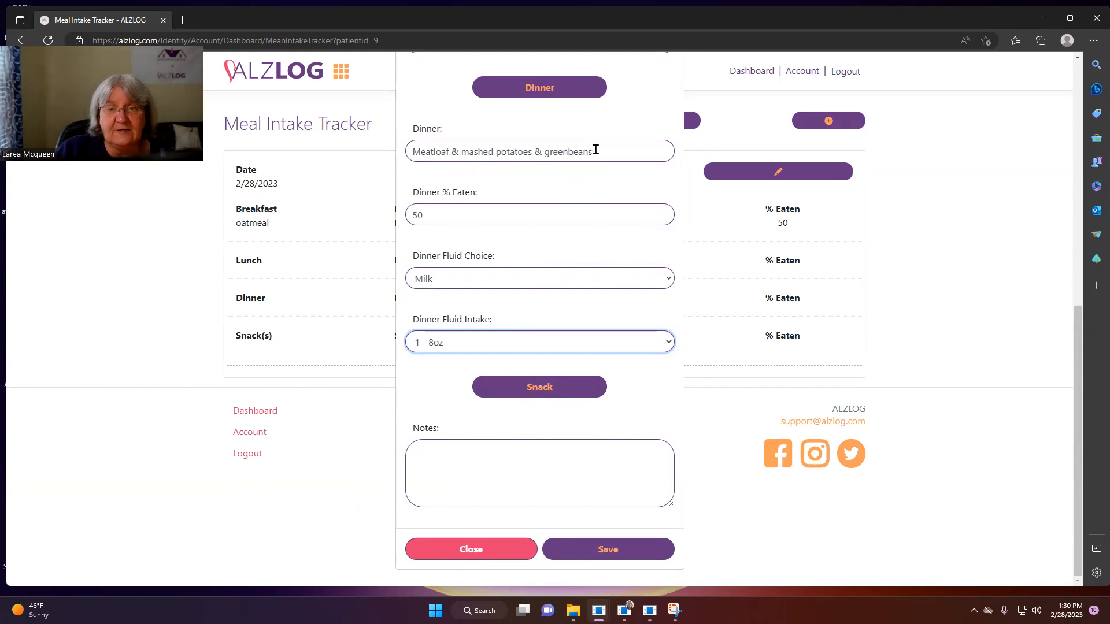
left_click(540, 472)
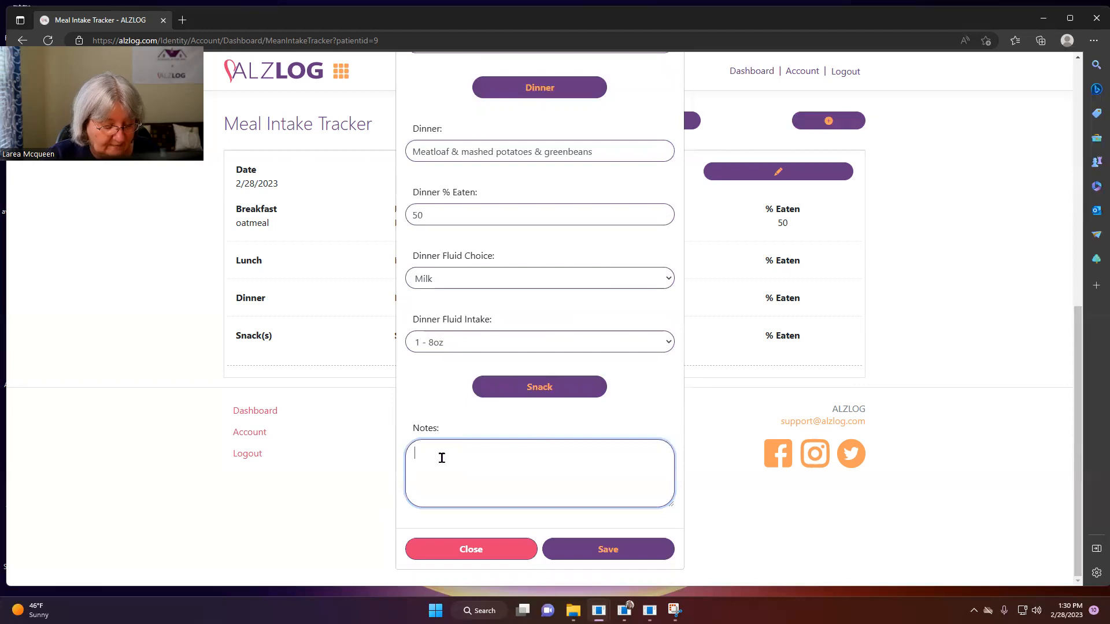
type("spit")
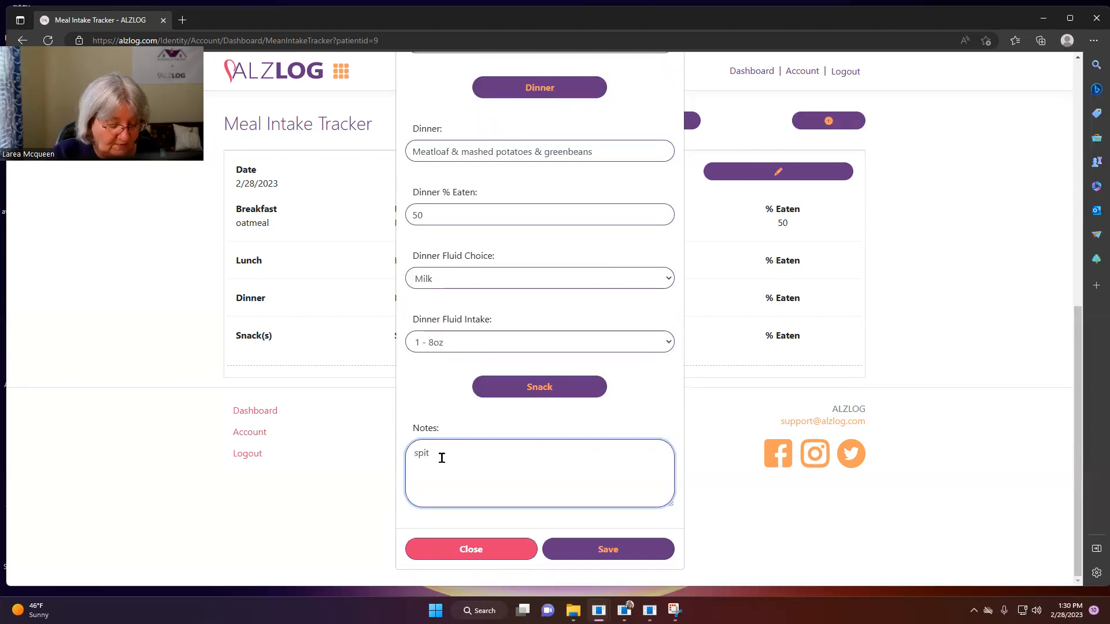
type("green beans")
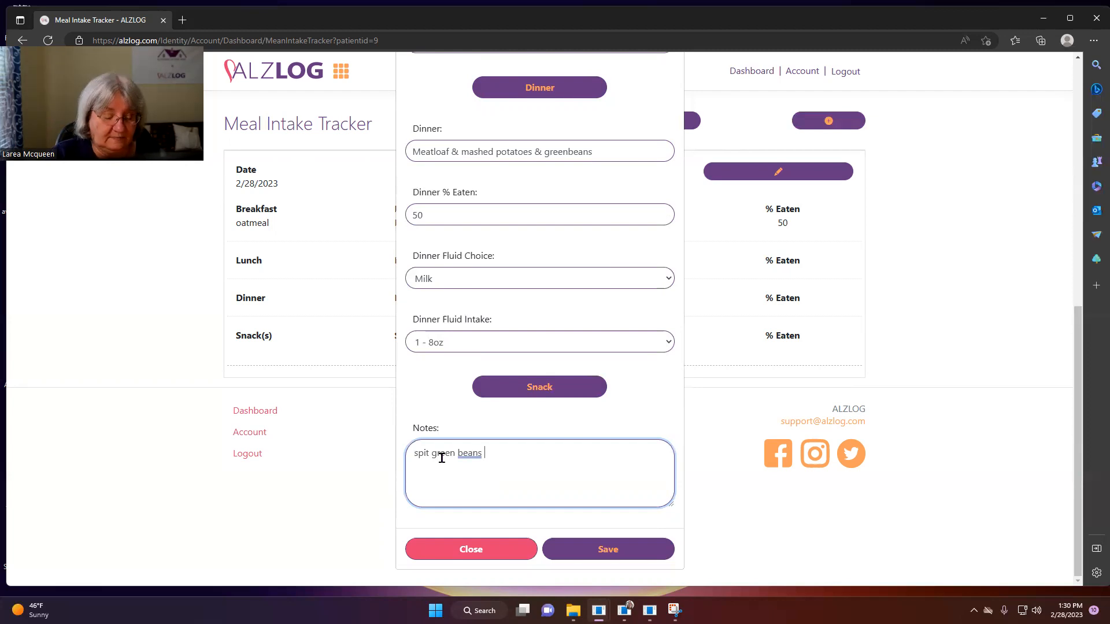
type("out")
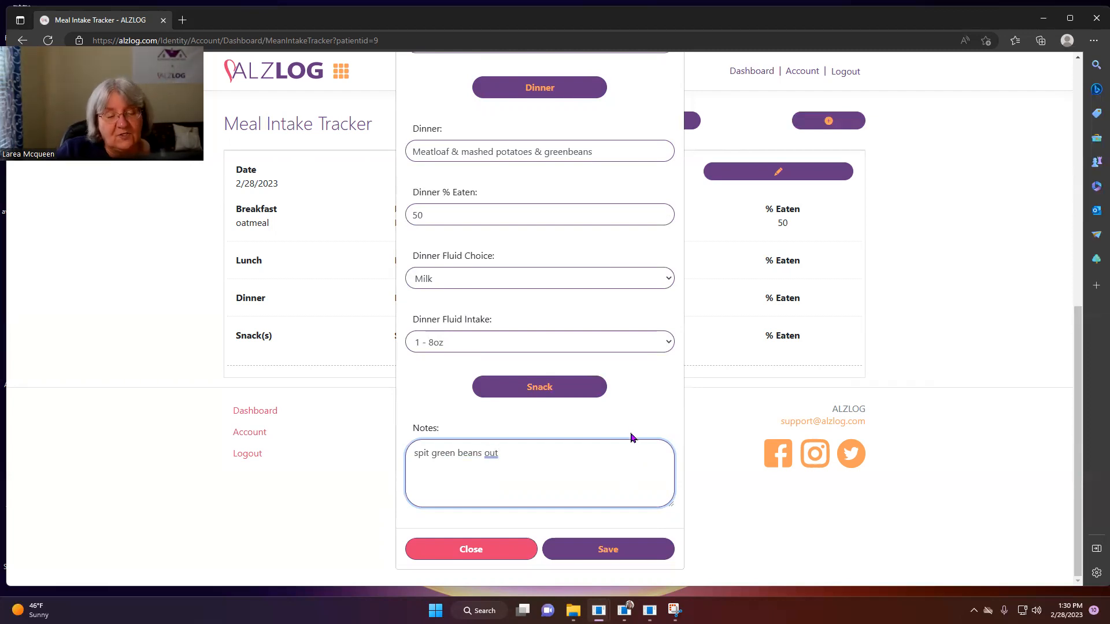
left_click(608, 549)
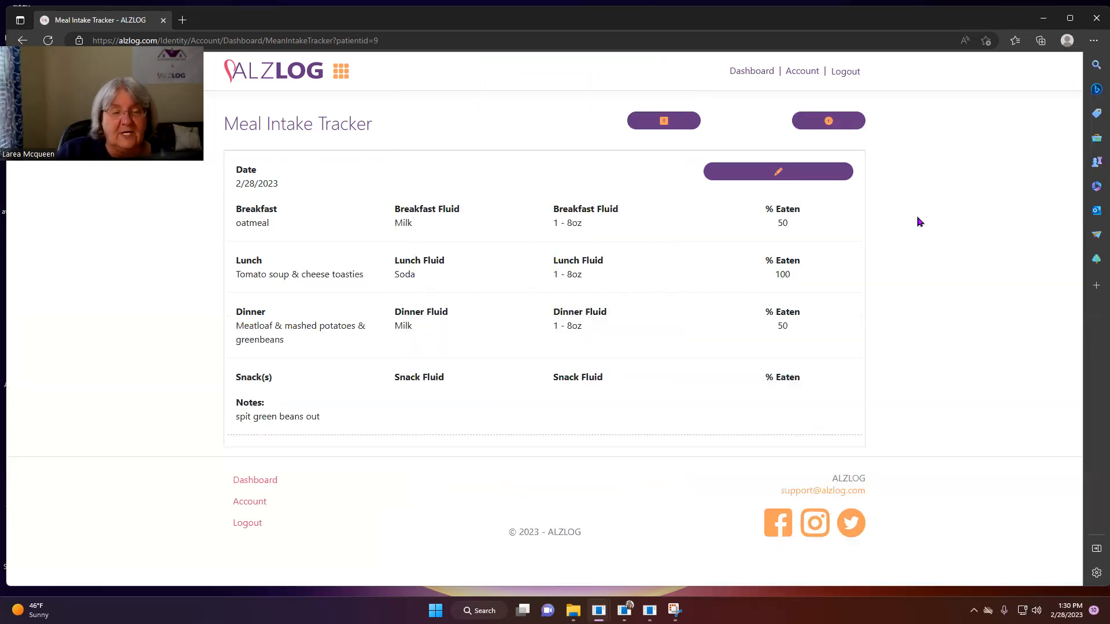
mouse_move(536, 339)
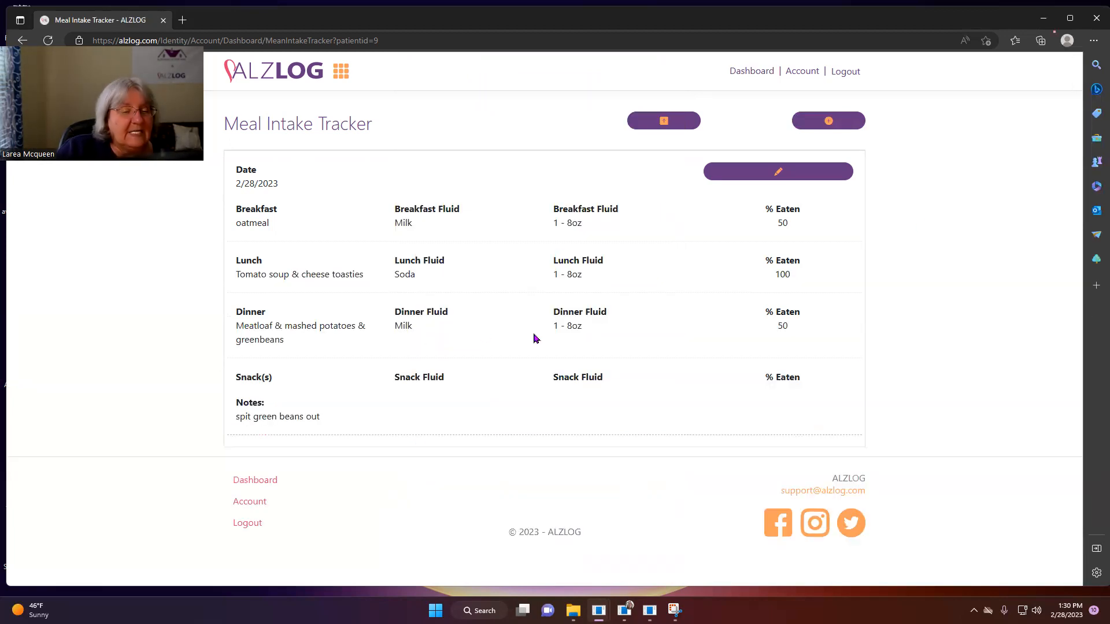
left_click(778, 171)
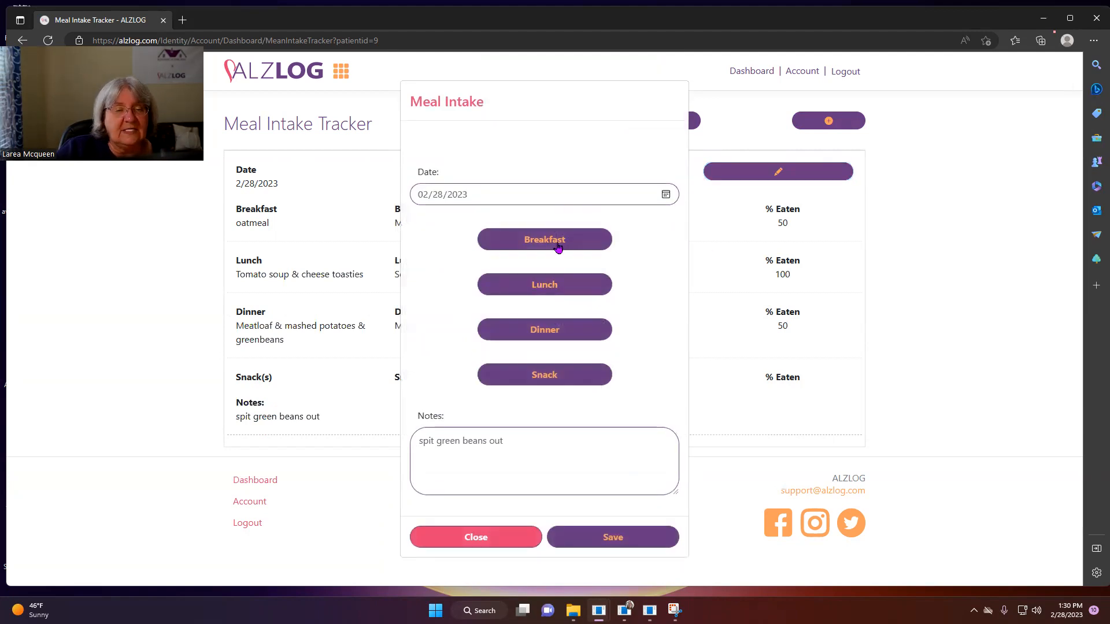
left_click(544, 239)
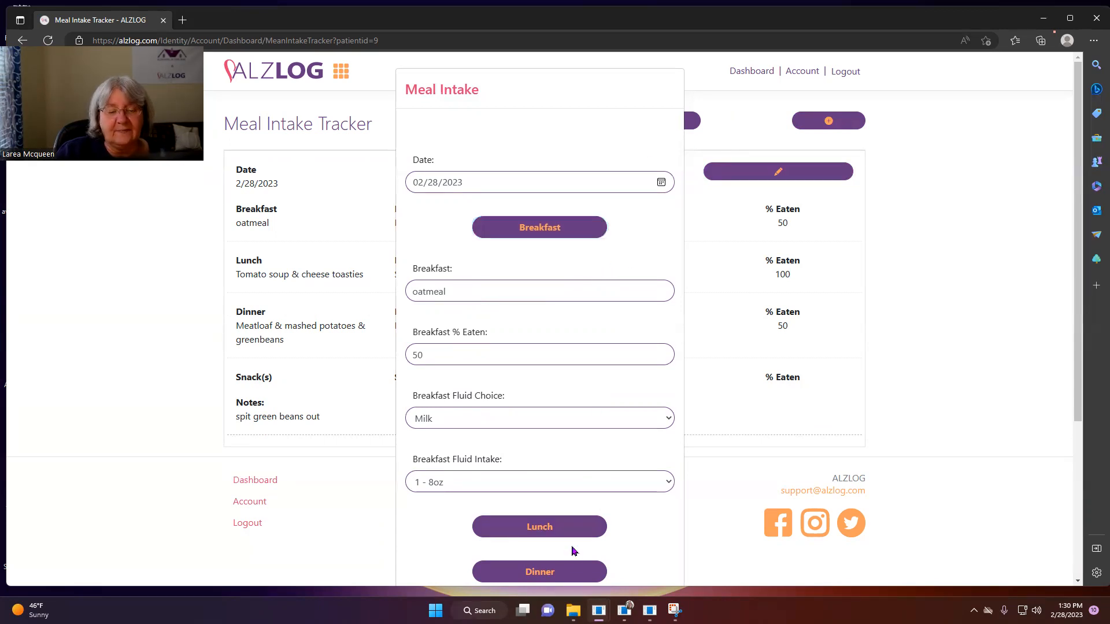
scroll("down", 3)
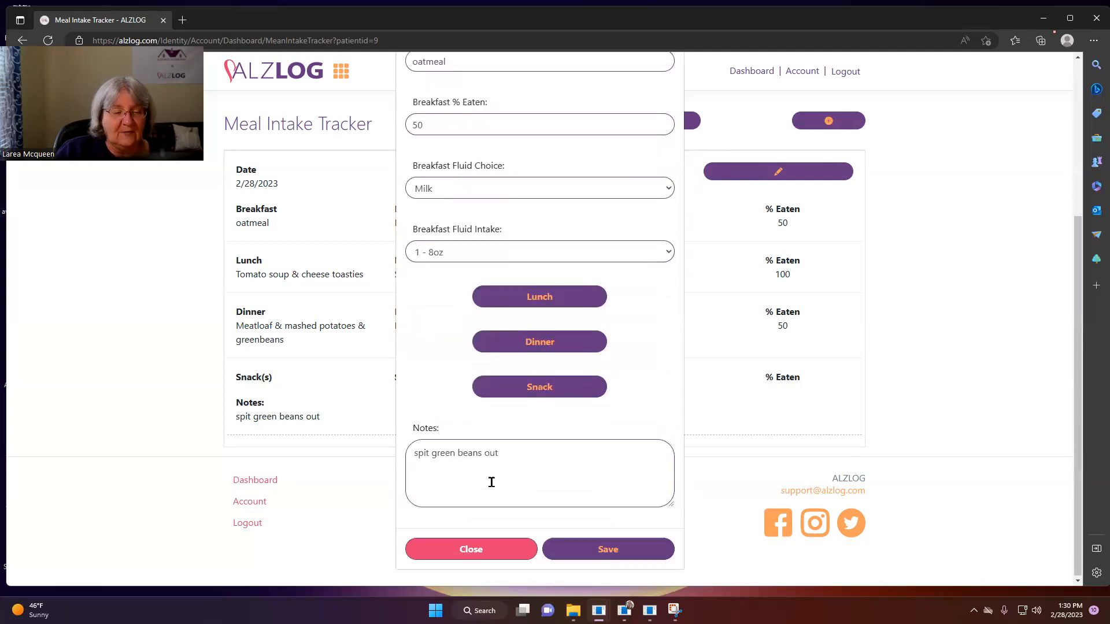
left_click(471, 550)
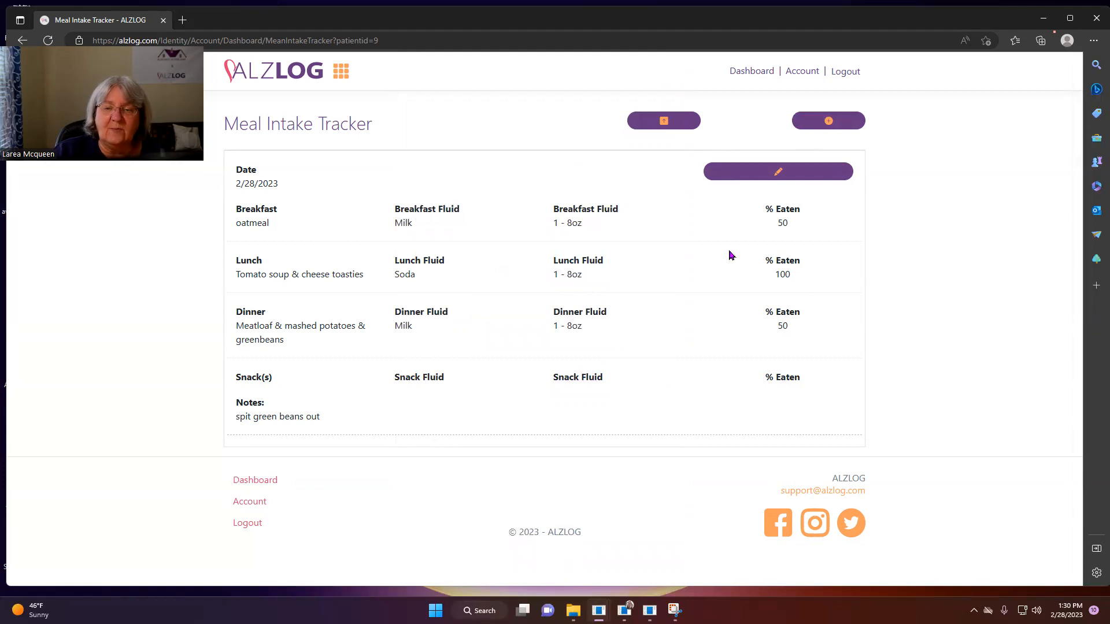
mouse_move(797, 366)
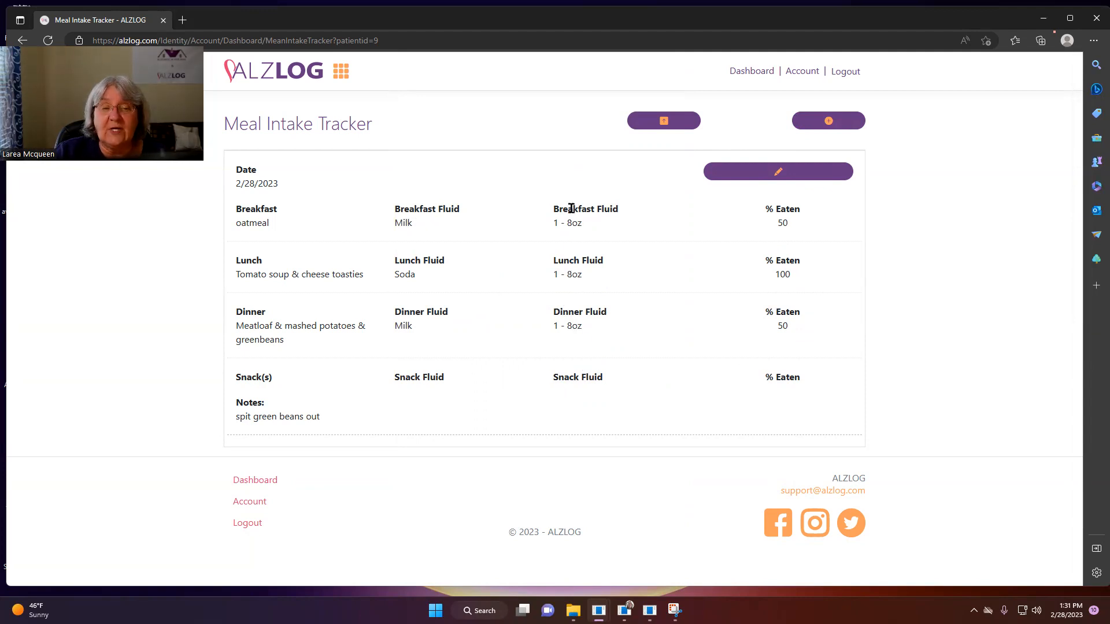
mouse_move(589, 373)
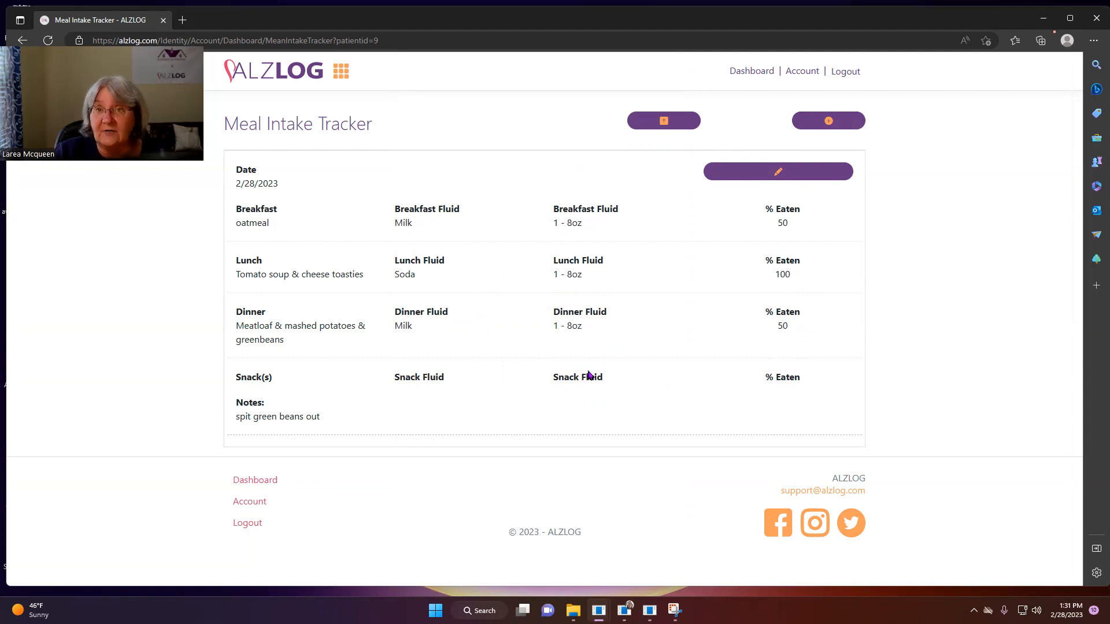
mouse_move(576, 293)
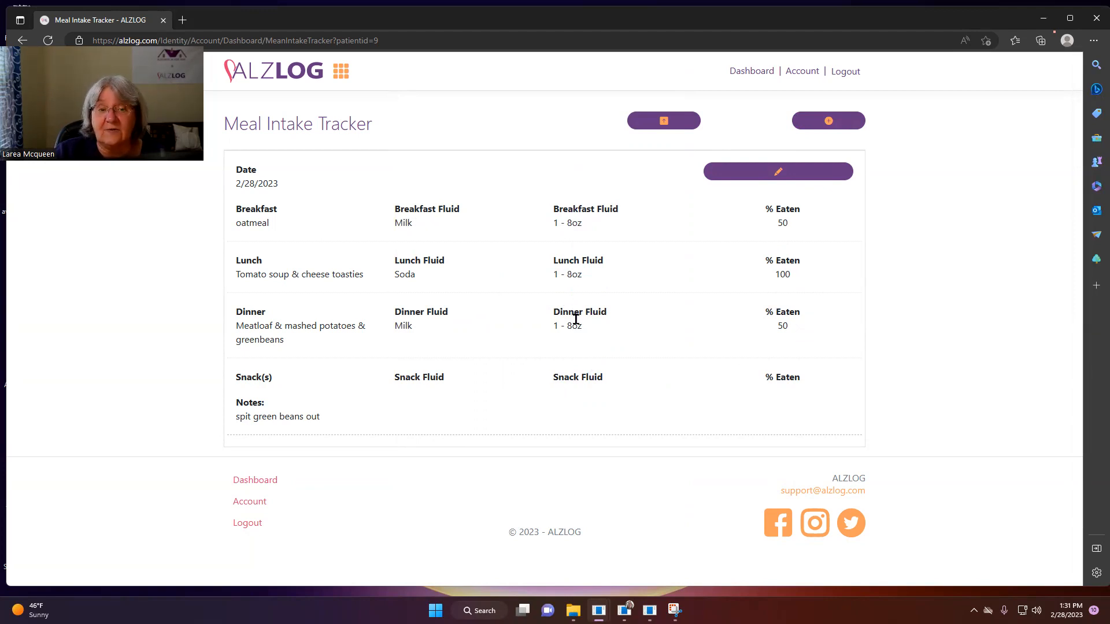
mouse_move(592, 256)
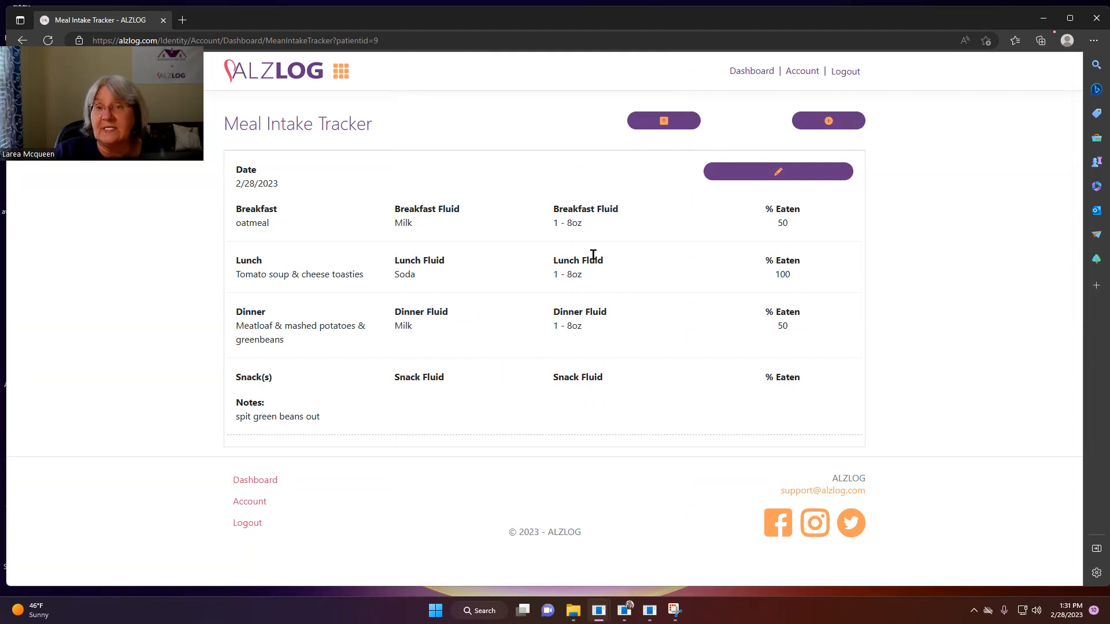